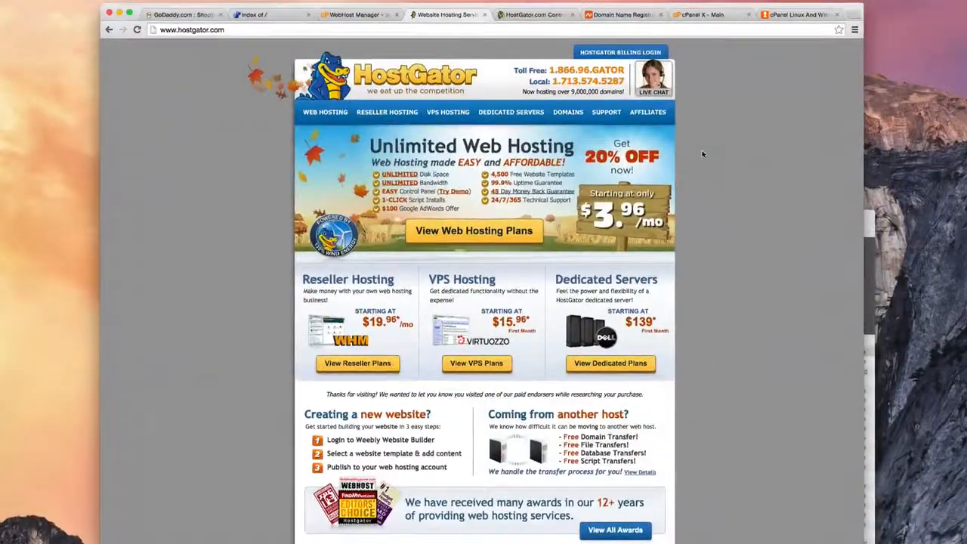
pyautogui.moveTo(691, 153)
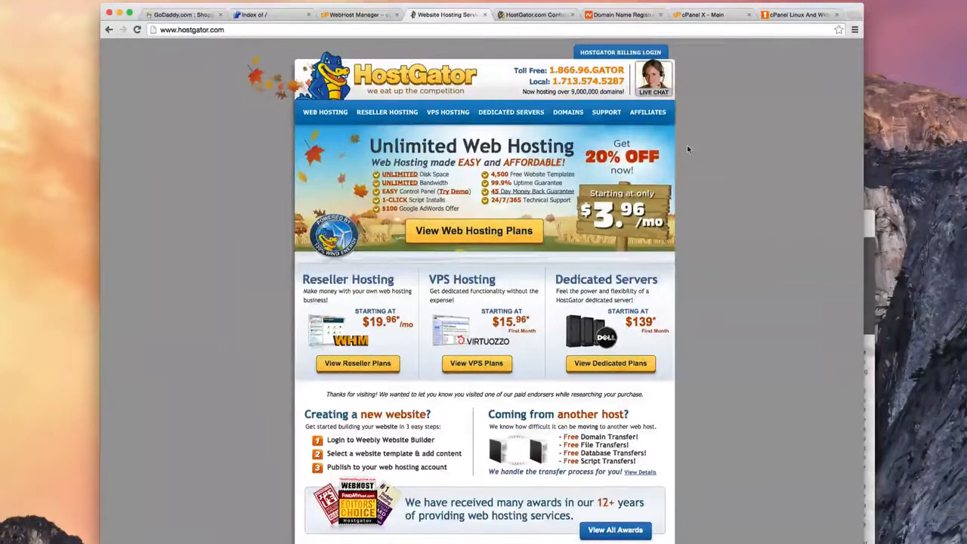
pyautogui.moveTo(682, 147)
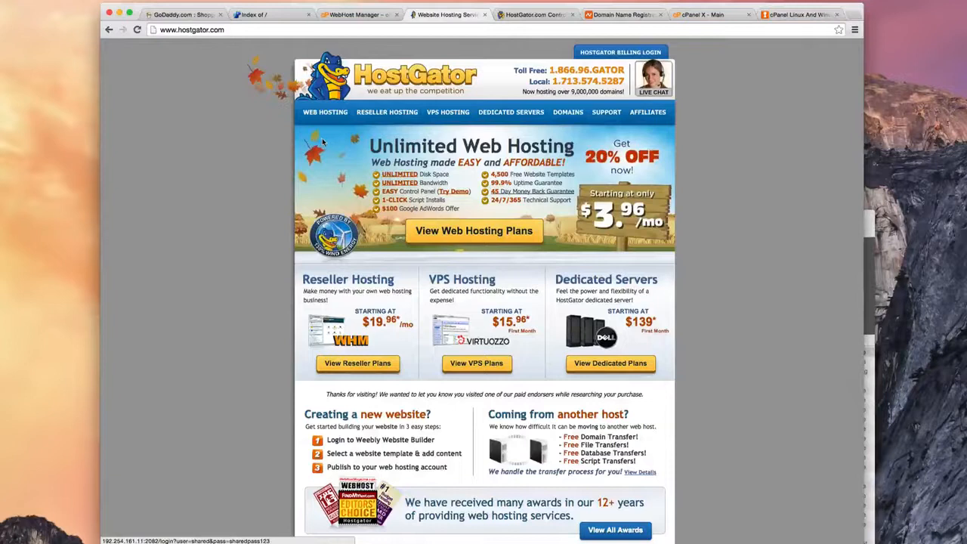
pyautogui.moveTo(260, 191)
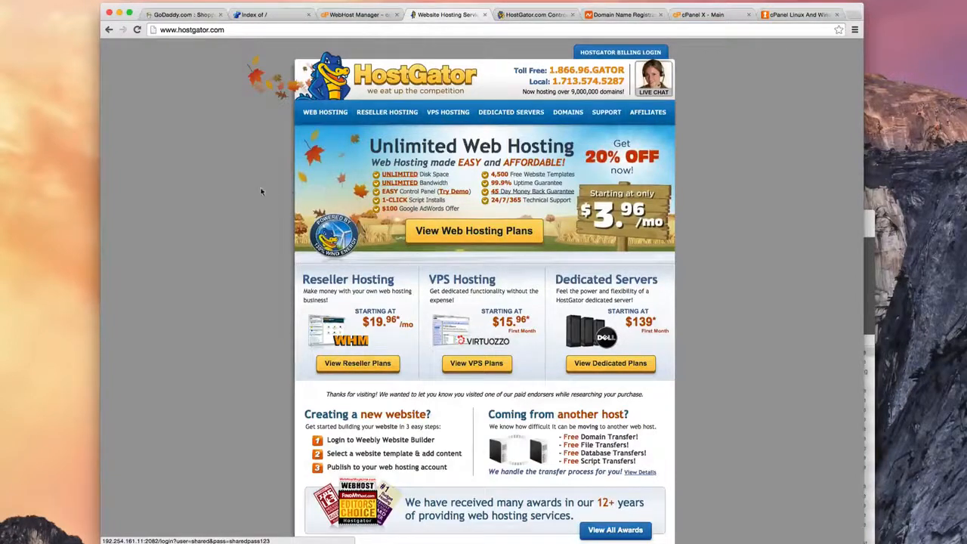
pyautogui.moveTo(246, 190)
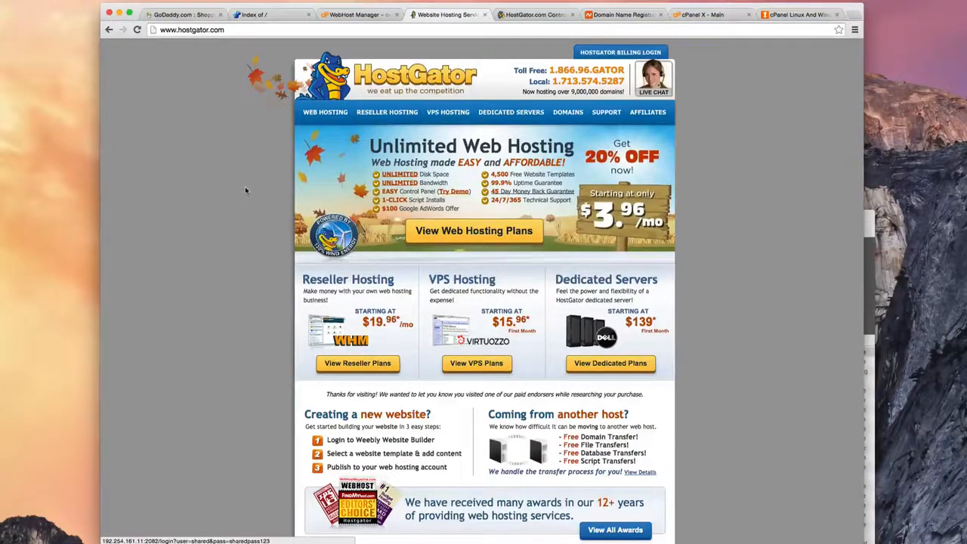
pyautogui.moveTo(239, 189)
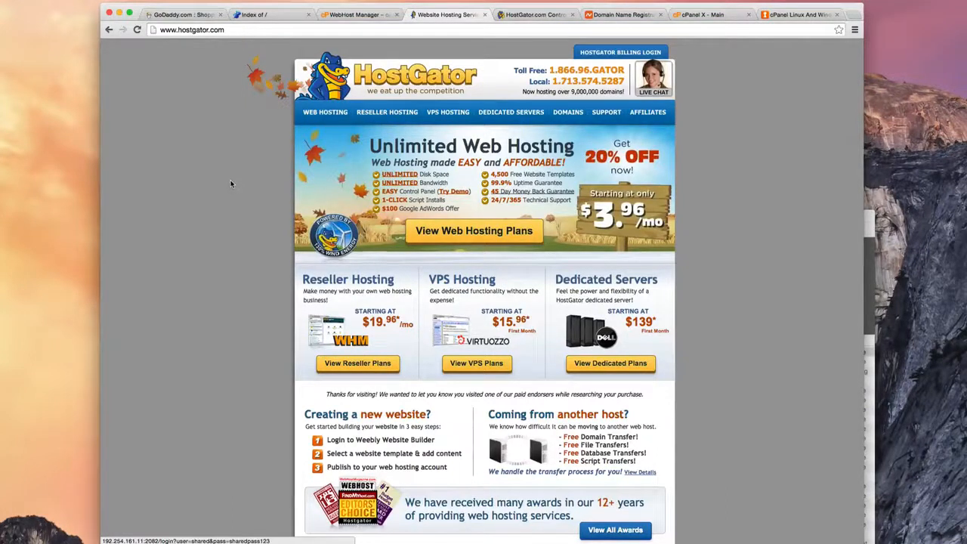
pyautogui.moveTo(222, 180)
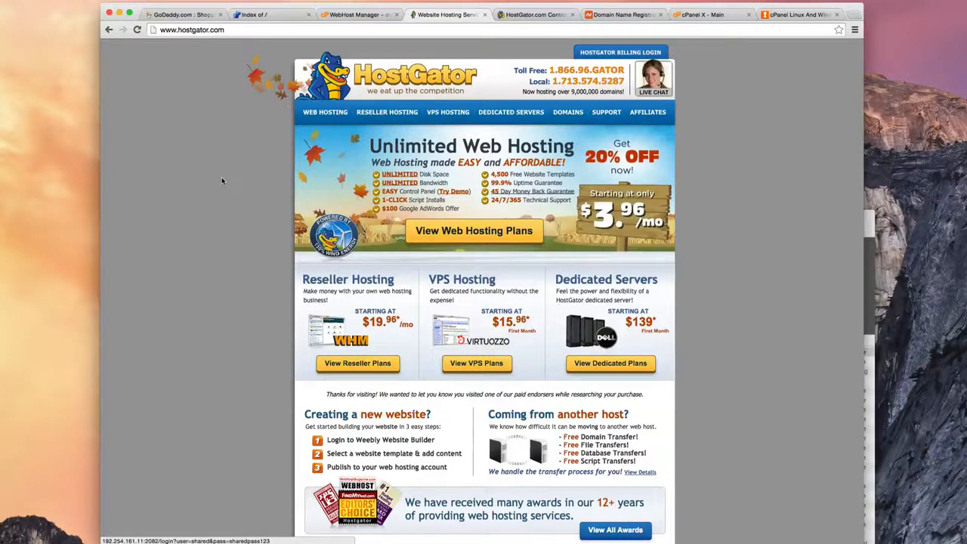
pyautogui.moveTo(225, 181)
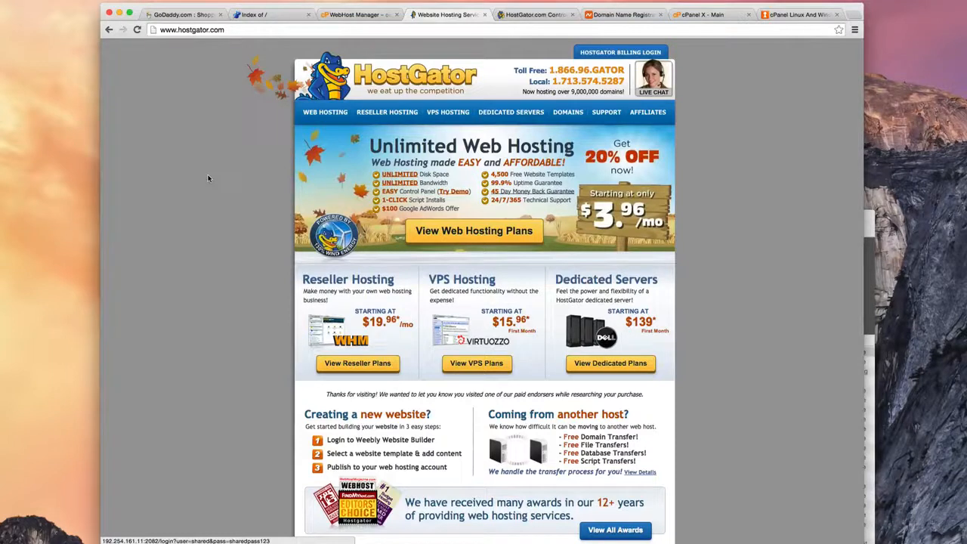
pyautogui.moveTo(232, 204)
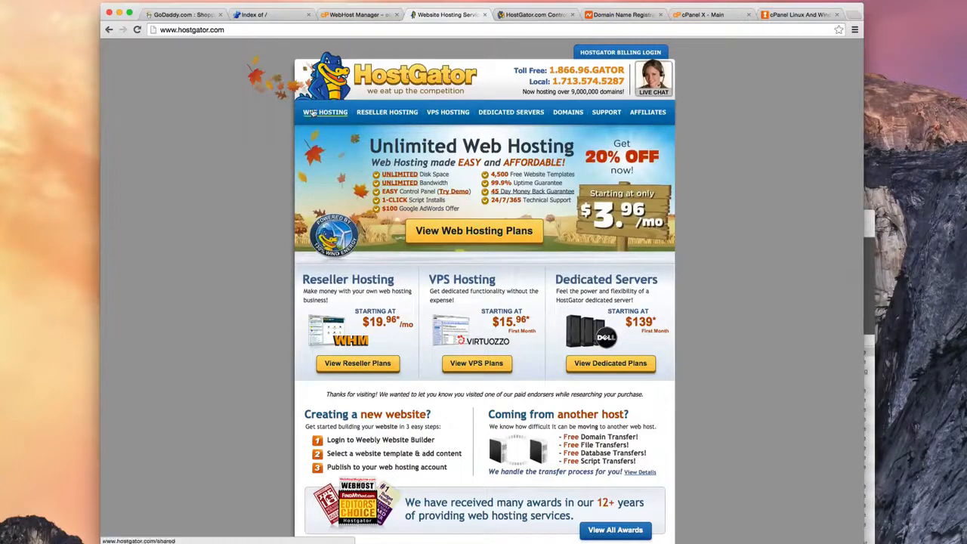
pyautogui.moveTo(259, 131)
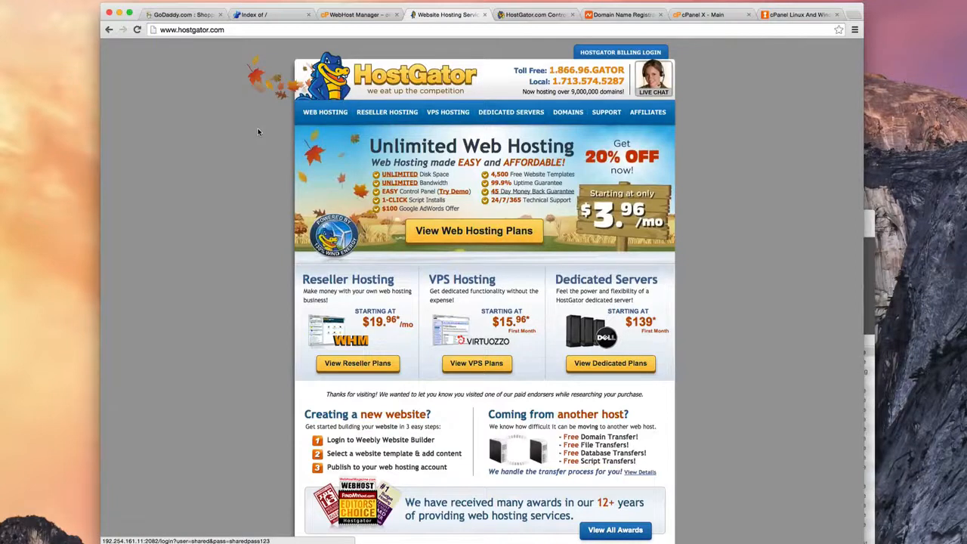
pyautogui.moveTo(226, 129)
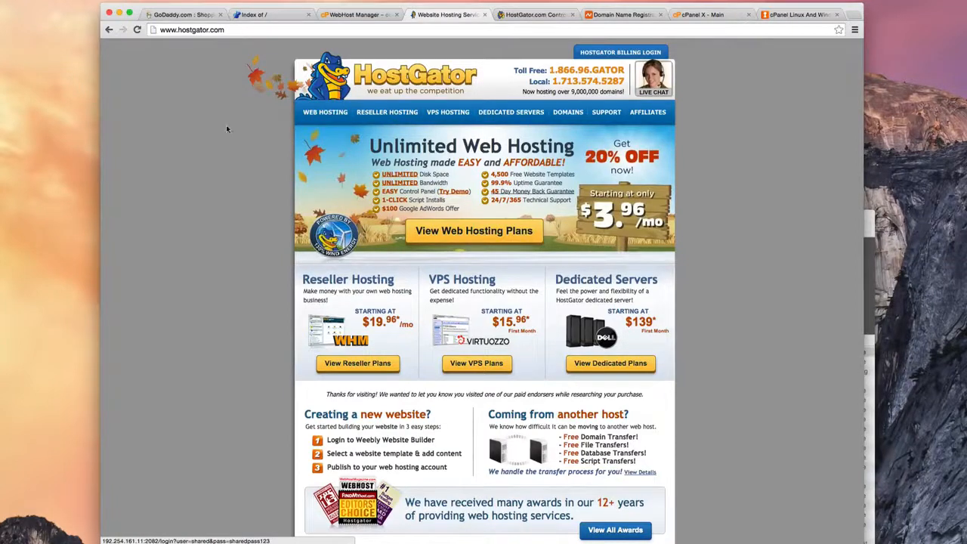
pyautogui.moveTo(486, 79)
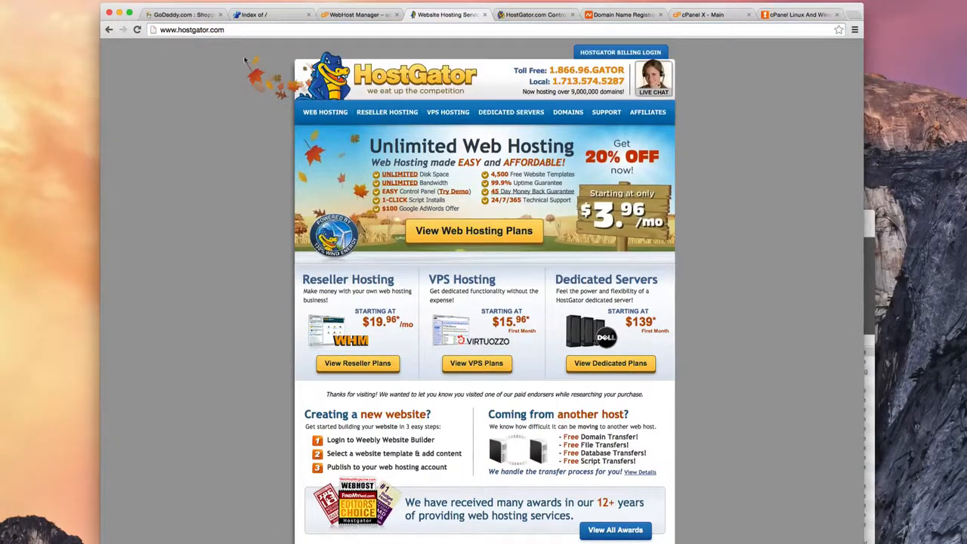
pyautogui.moveTo(462, 151)
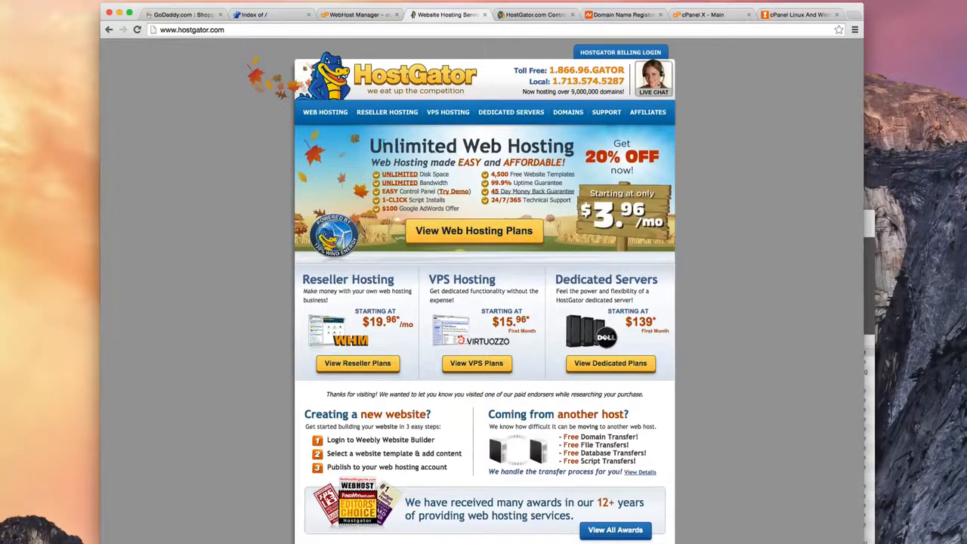
pyautogui.moveTo(344, 128)
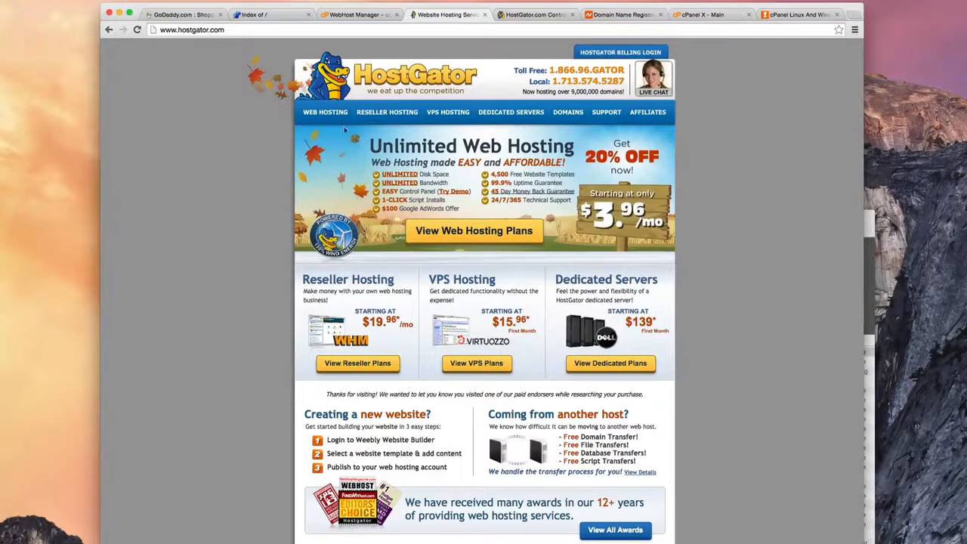
pyautogui.moveTo(387, 112)
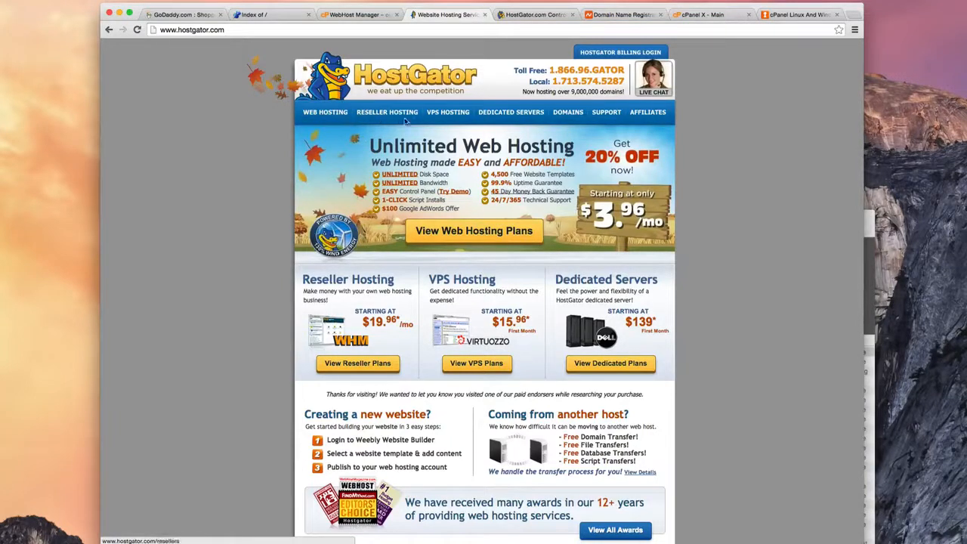
pyautogui.moveTo(511, 112)
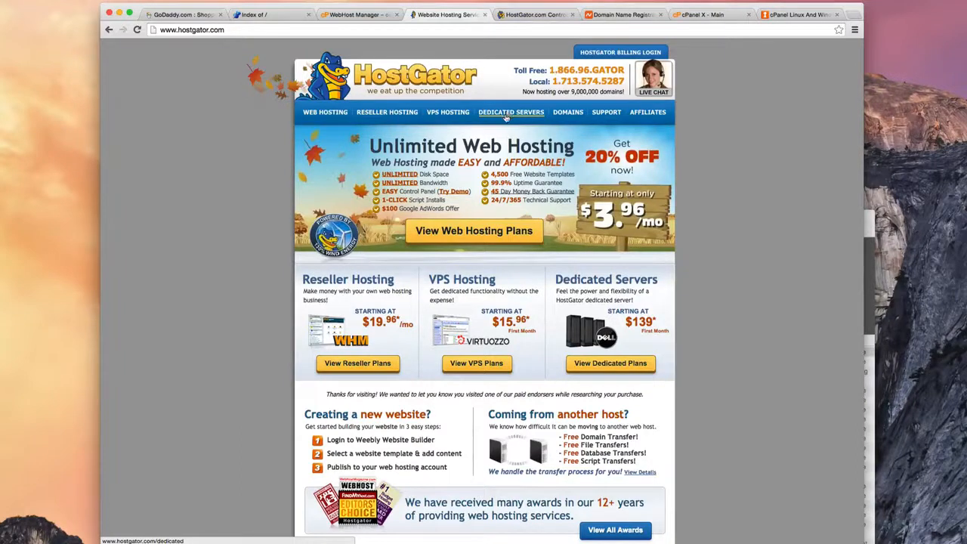
pyautogui.moveTo(448, 112)
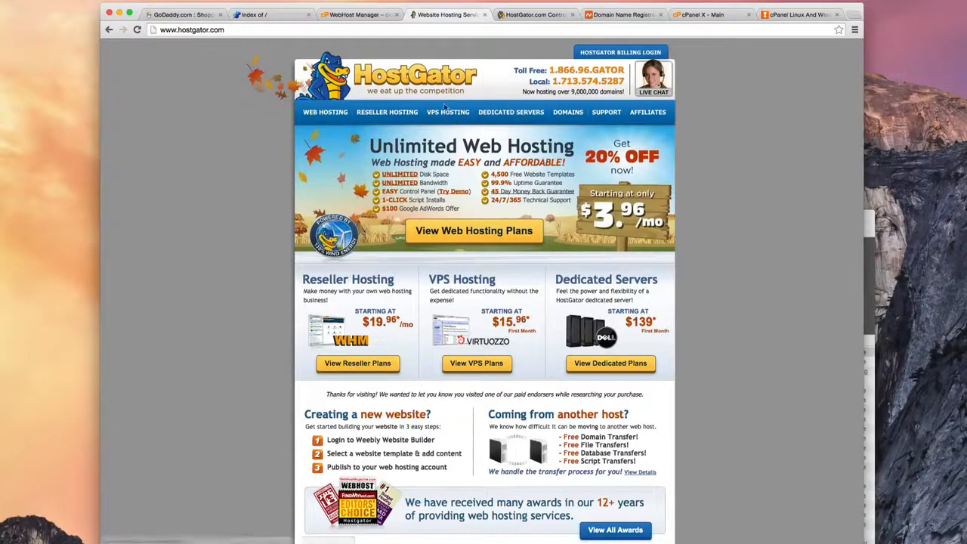
pyautogui.moveTo(391, 121)
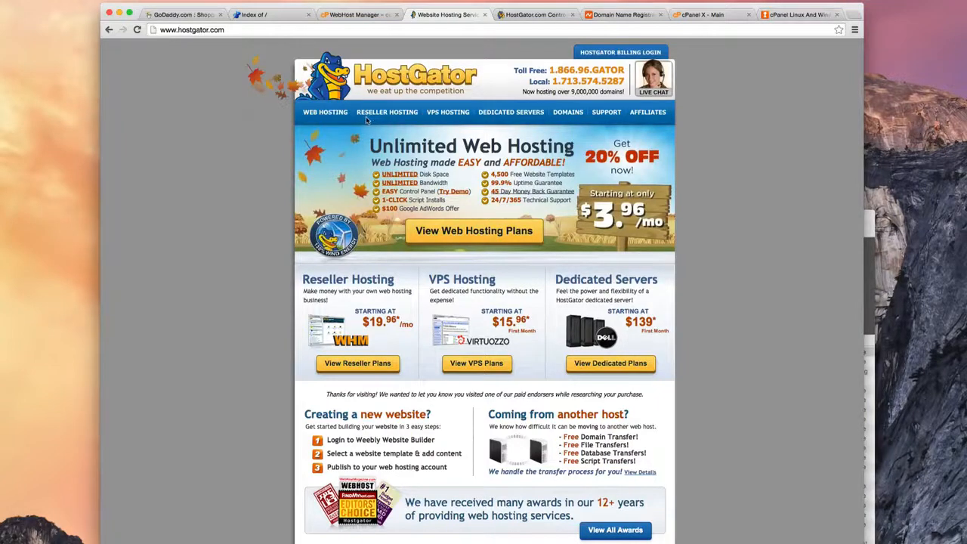
pyautogui.moveTo(386, 111)
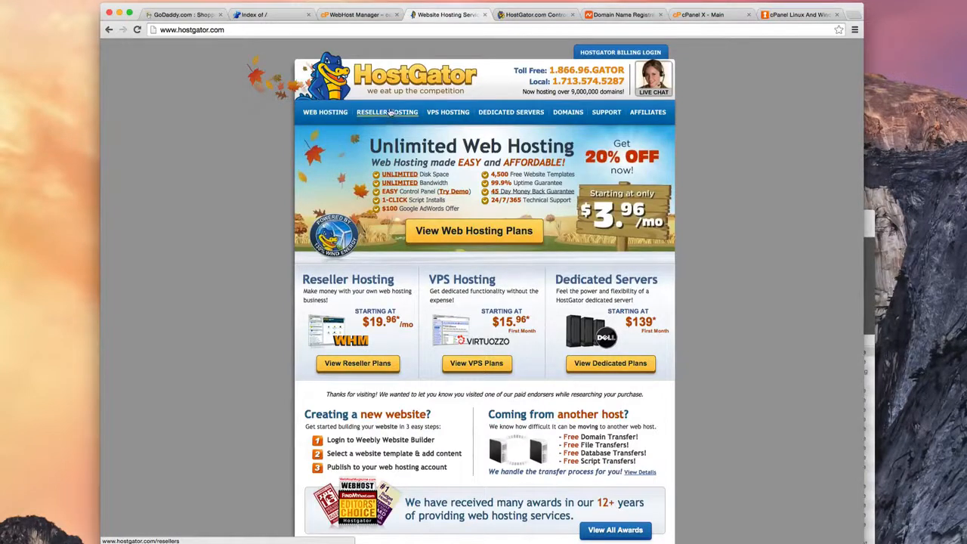
pyautogui.moveTo(326, 112)
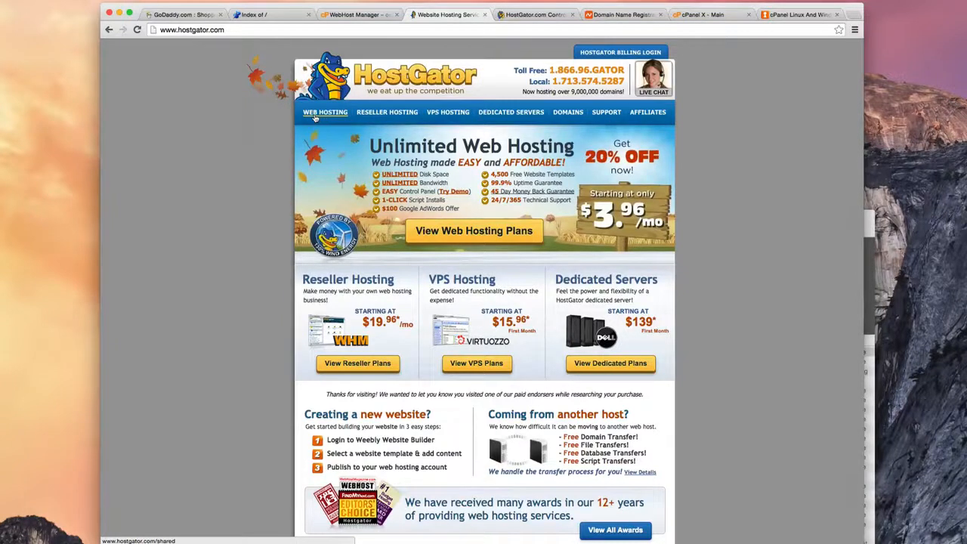
pyautogui.moveTo(325, 115)
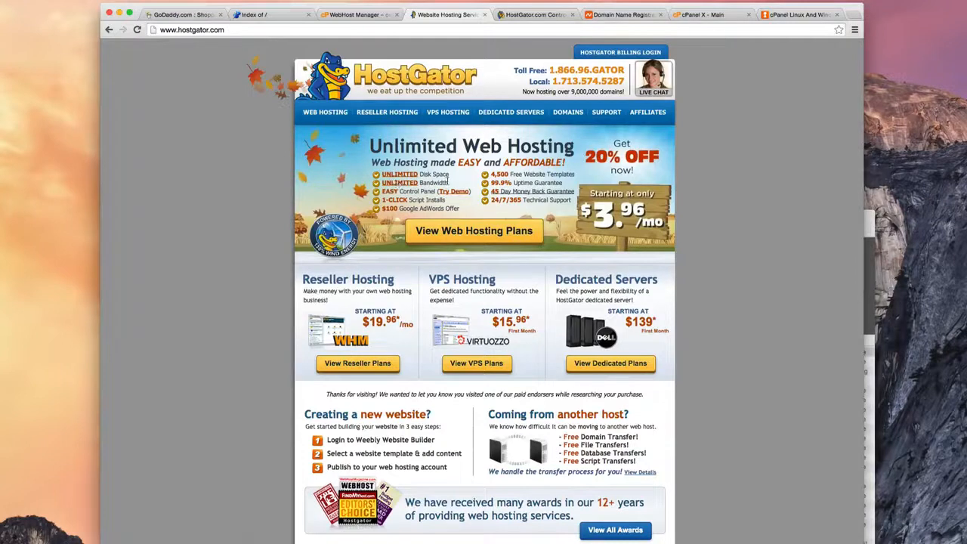
pyautogui.moveTo(465, 175)
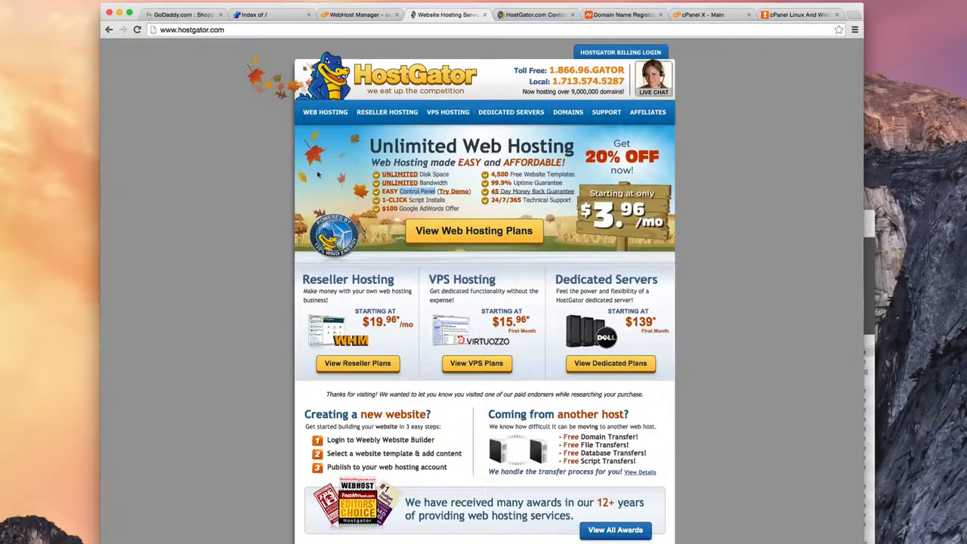
pyautogui.moveTo(318, 175)
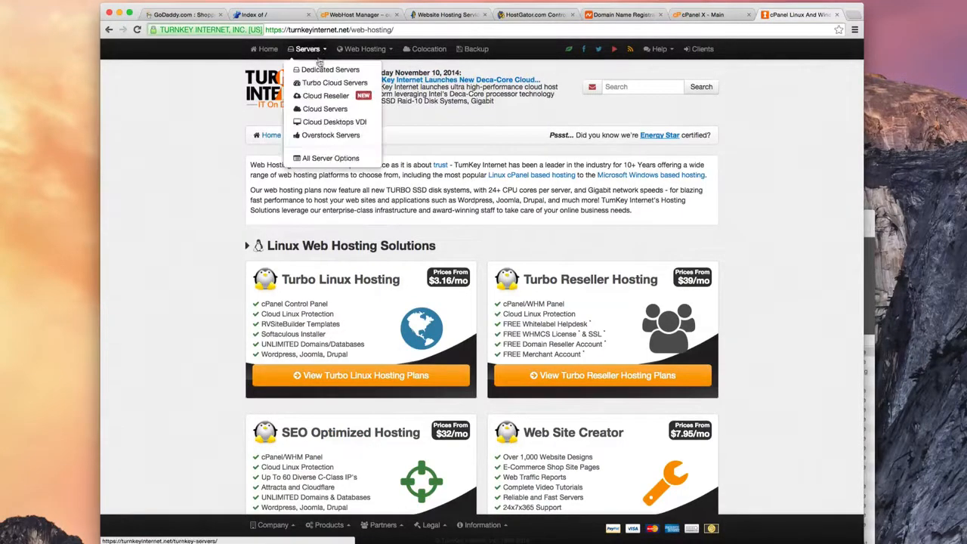
pyautogui.moveTo(326, 96)
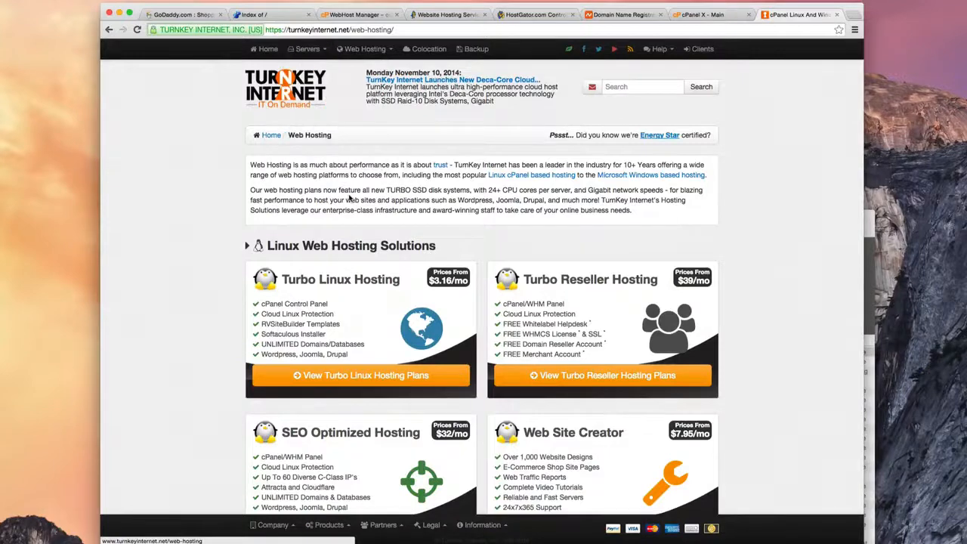
# Browse the Turbo Linux Hosting features such as the cPanel Control Panel
pyautogui.scroll(-3)
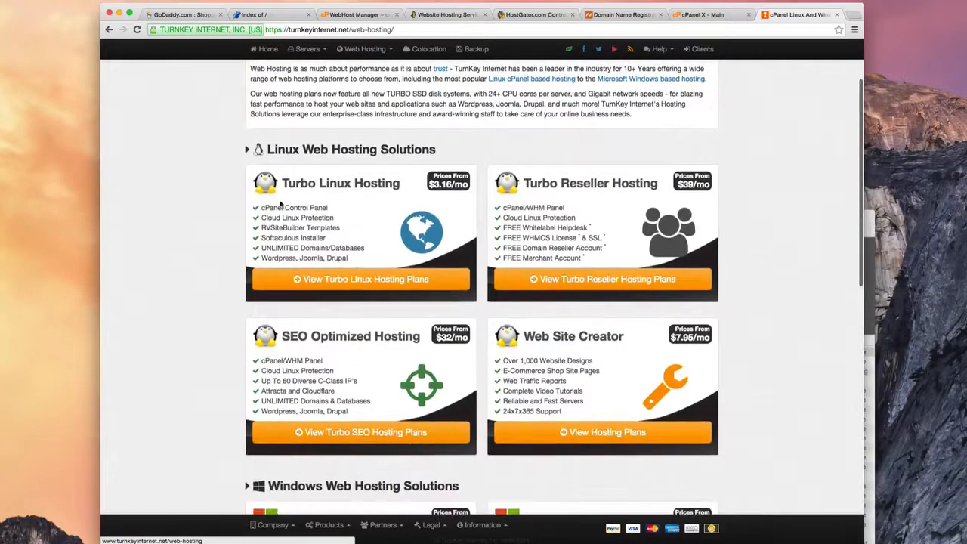
pyautogui.doubleClick(339, 183)
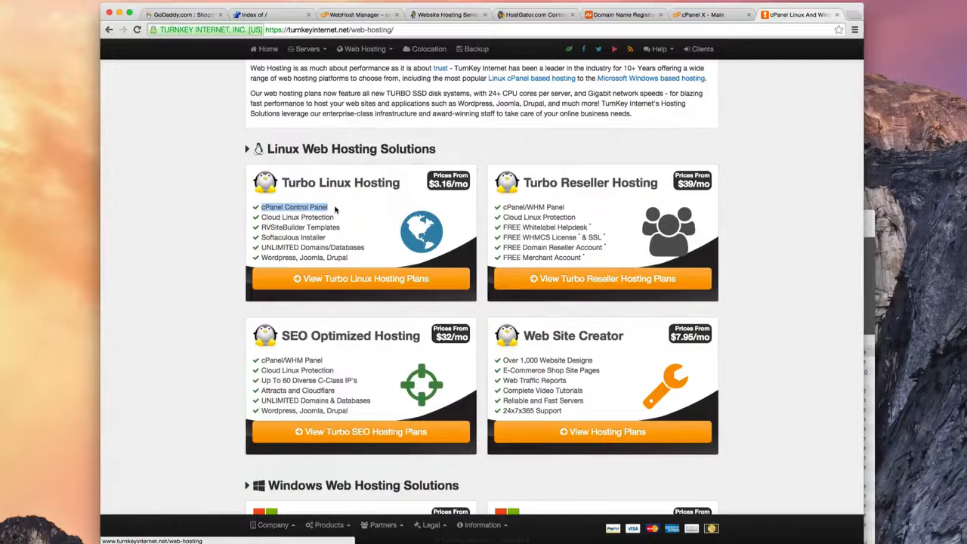
pyautogui.scroll(3)
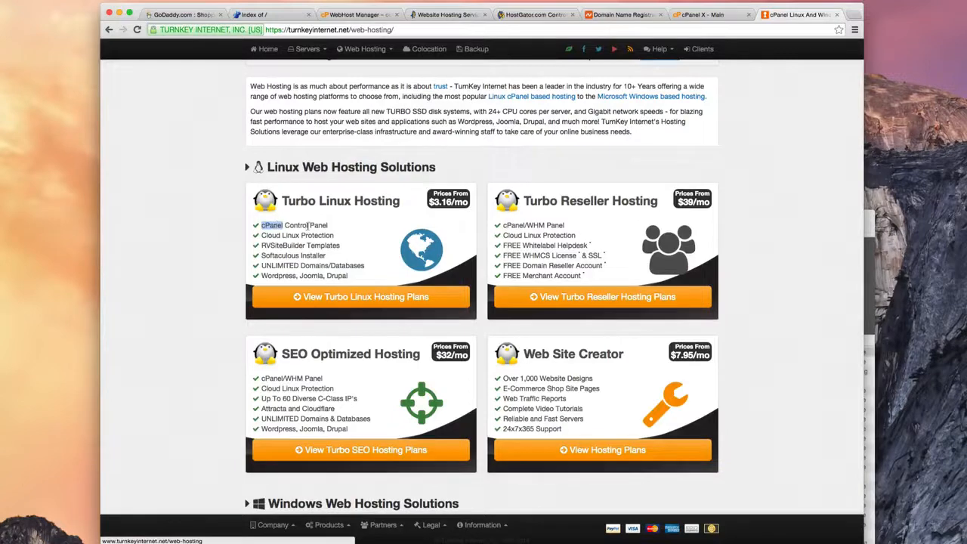
pyautogui.scroll(3)
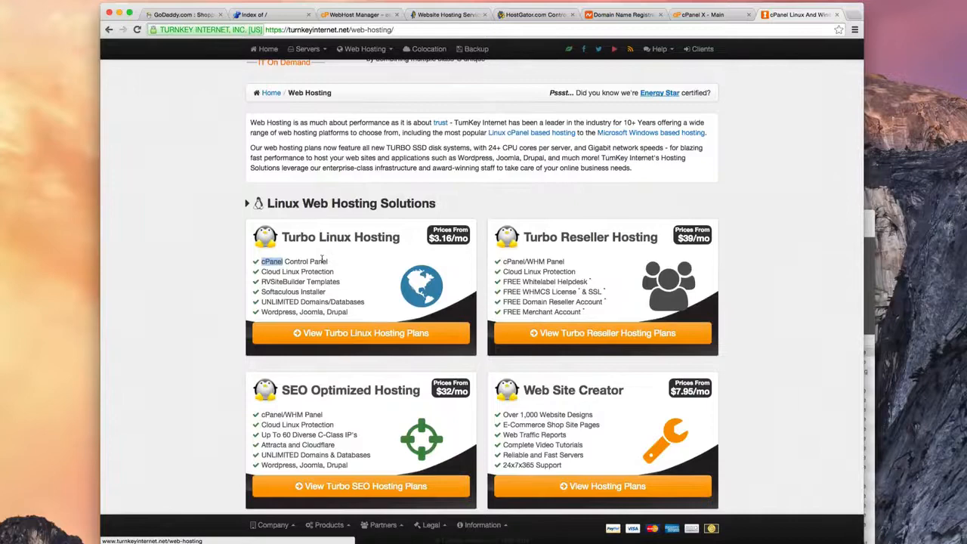
pyautogui.scroll(3)
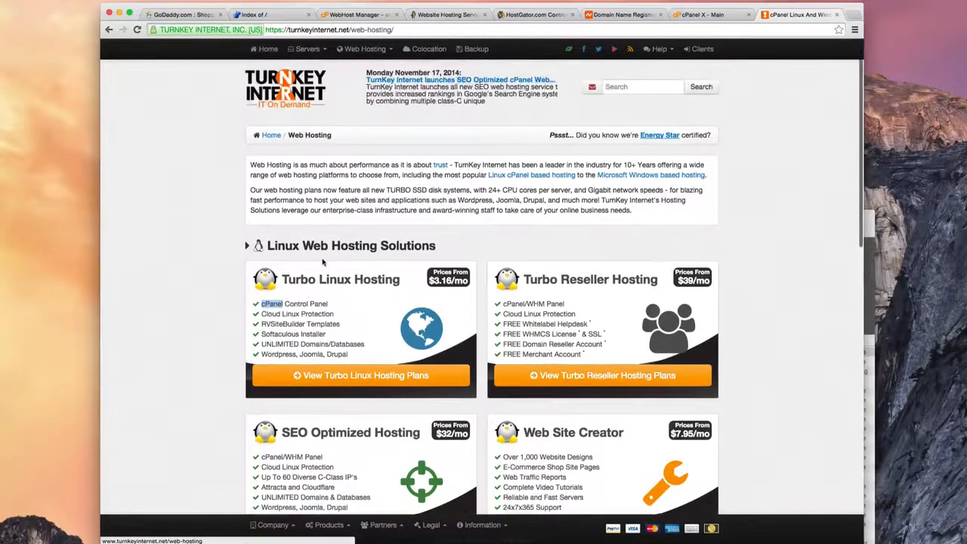
pyautogui.click(307, 49)
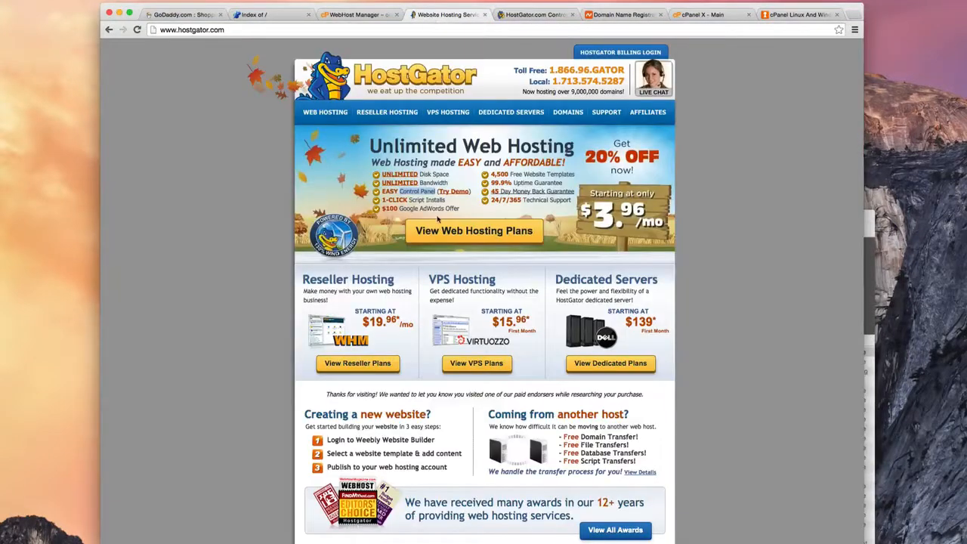
pyautogui.moveTo(670, 219)
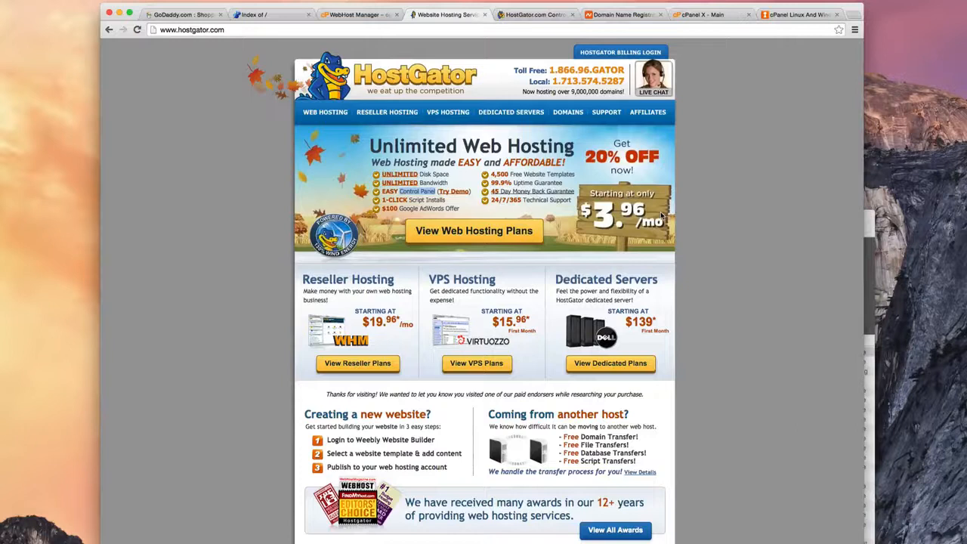
pyautogui.moveTo(658, 158)
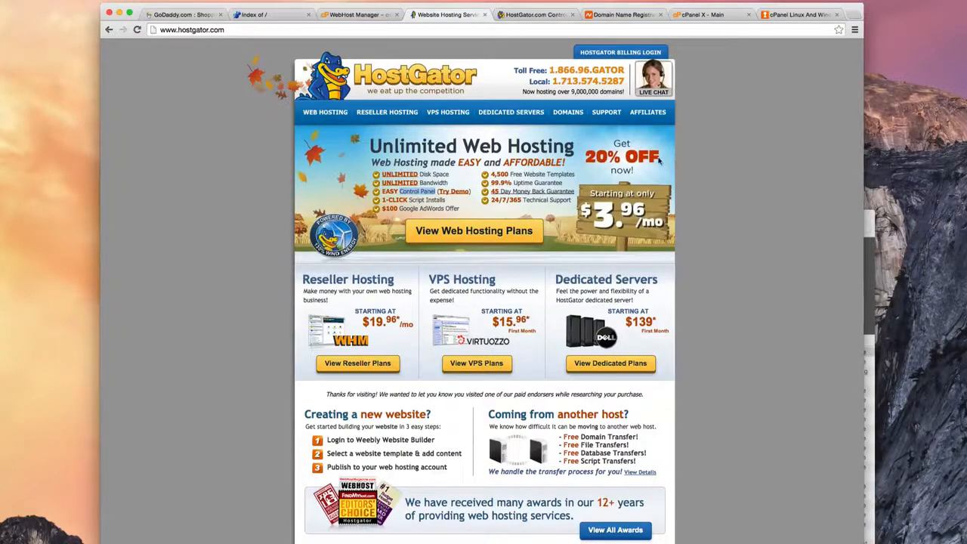
pyautogui.moveTo(517, 198)
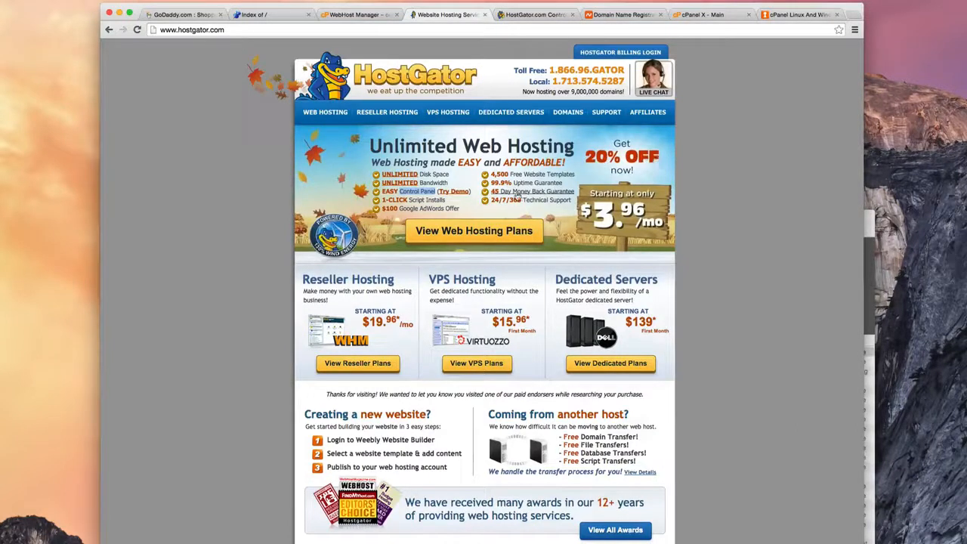
pyautogui.moveTo(458, 189)
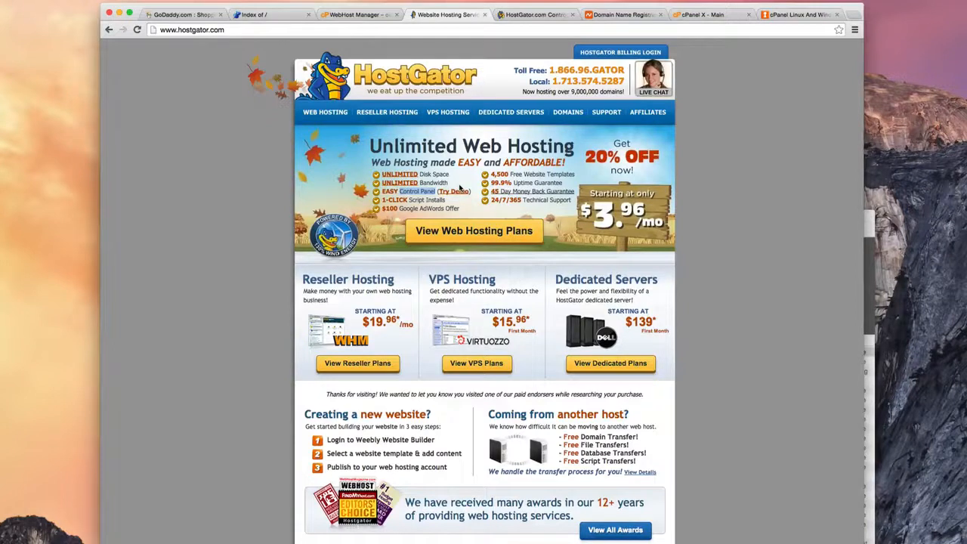
pyautogui.moveTo(426, 169)
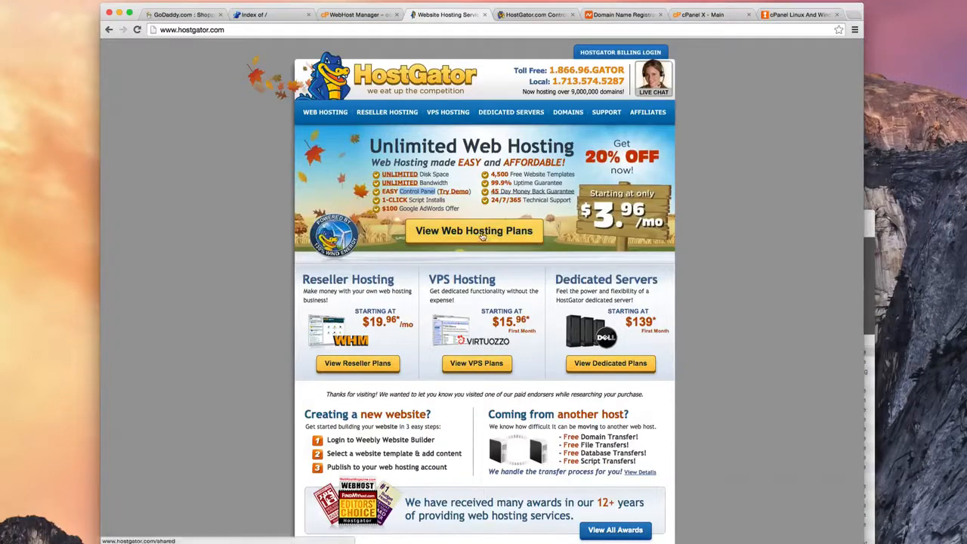
# Go to the web hosting plans and order the Hatchling plan
pyautogui.click(473, 230)
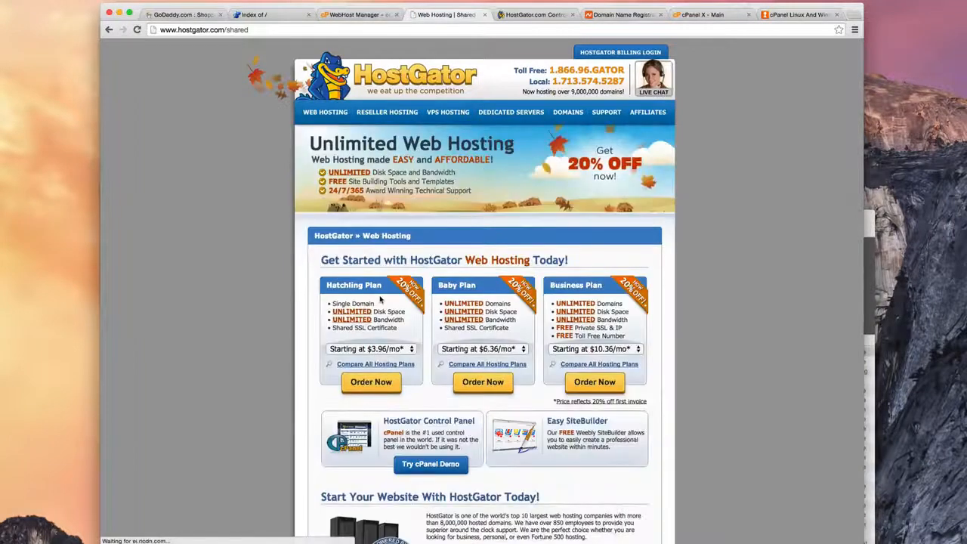
pyautogui.scroll(-3)
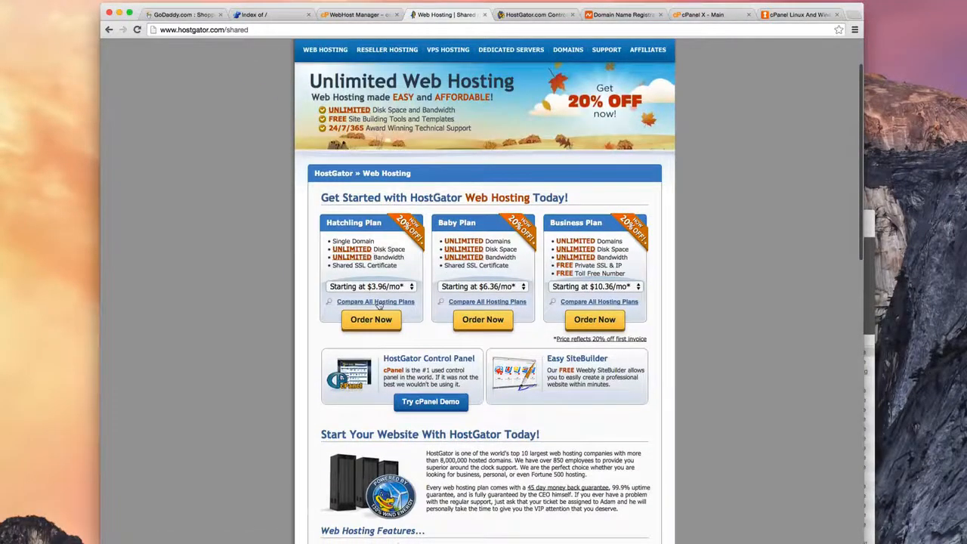
pyautogui.click(371, 319)
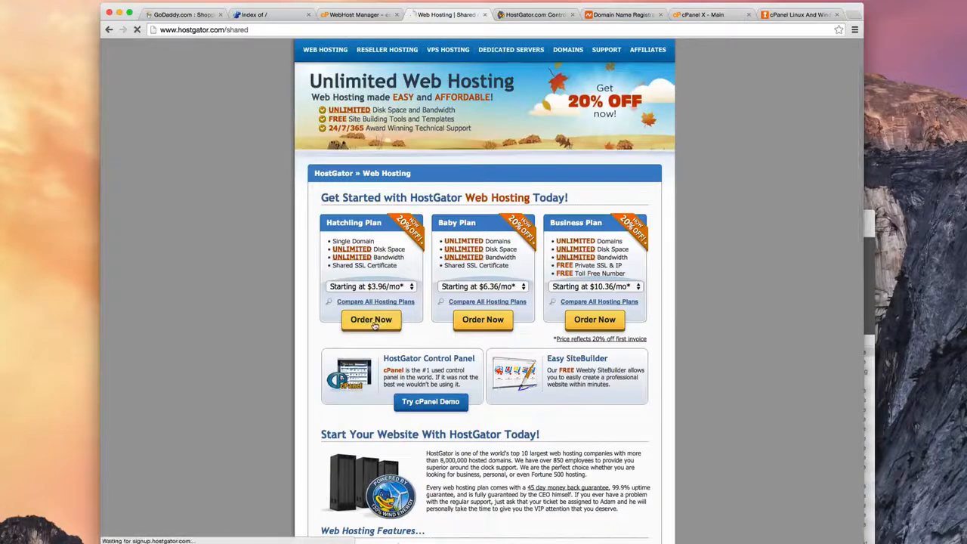
pyautogui.click(371, 319)
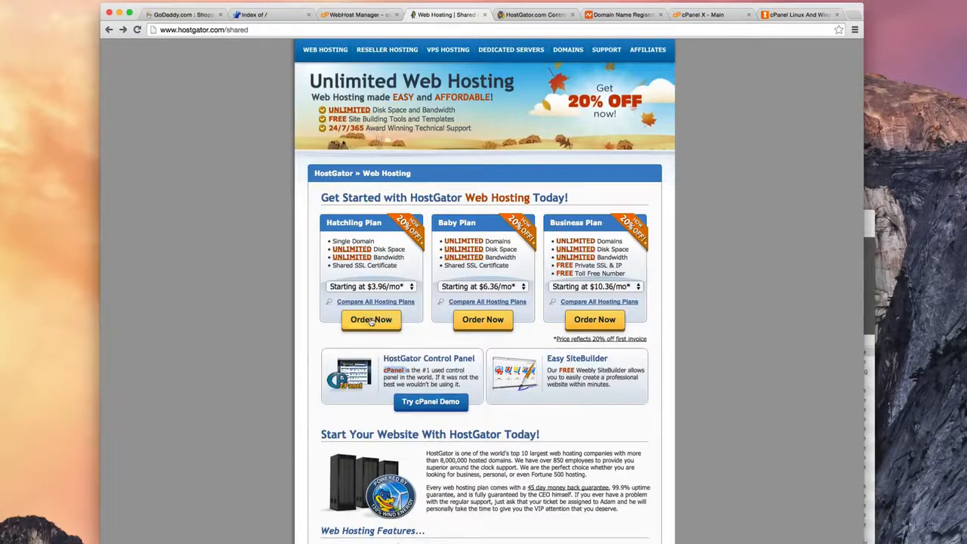
pyautogui.click(371, 319)
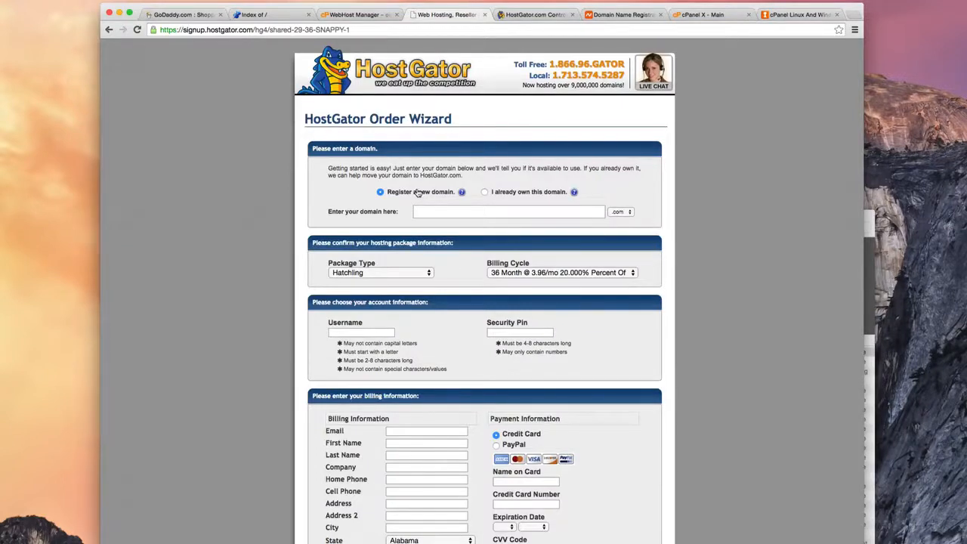
pyautogui.moveTo(486, 195)
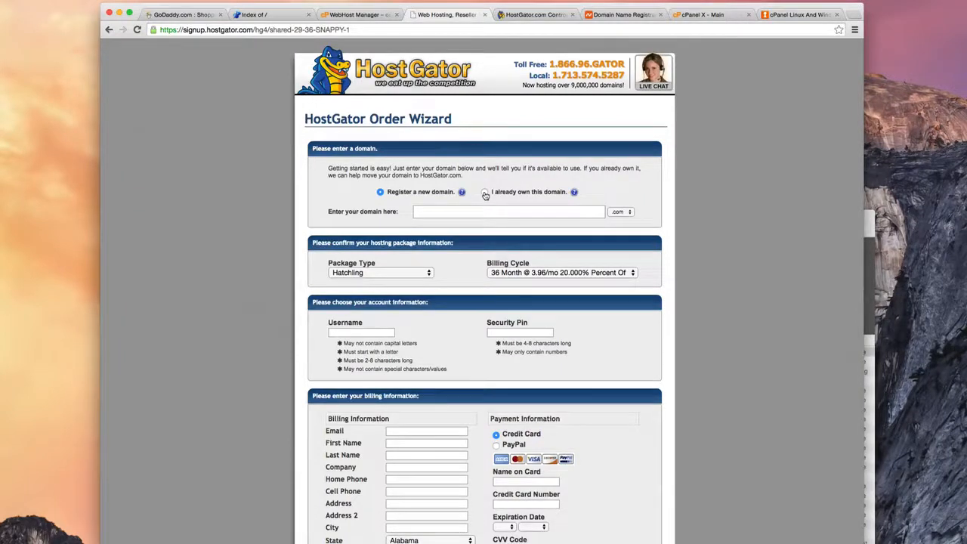
# Mark the domain as already owned and enter allkitchenappliancesrepair.com
pyautogui.click(484, 191)
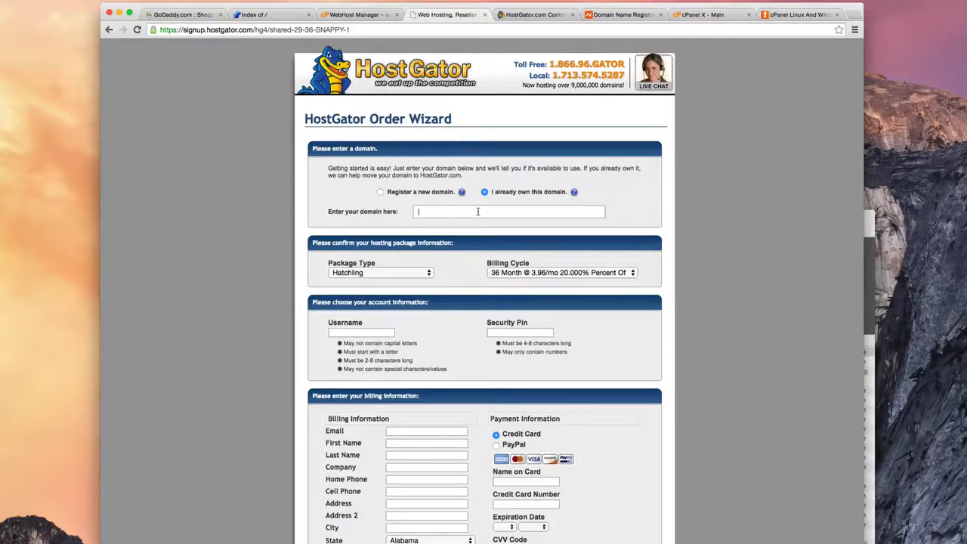
pyautogui.write('allkitchenappliancesrepair.com')
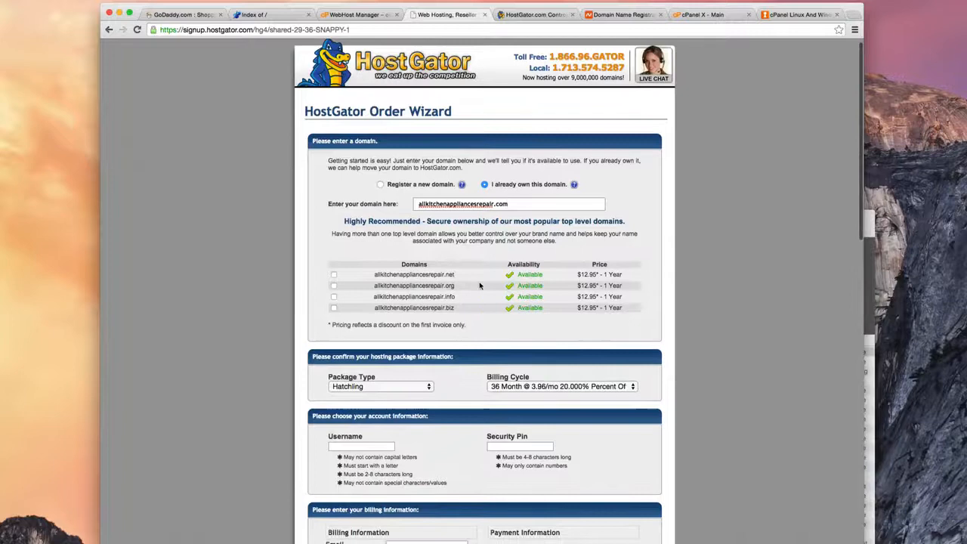
# Change the Hatchling billing cycle from 36 months to 1 Month at $7.16/mo
pyautogui.scroll(-3)
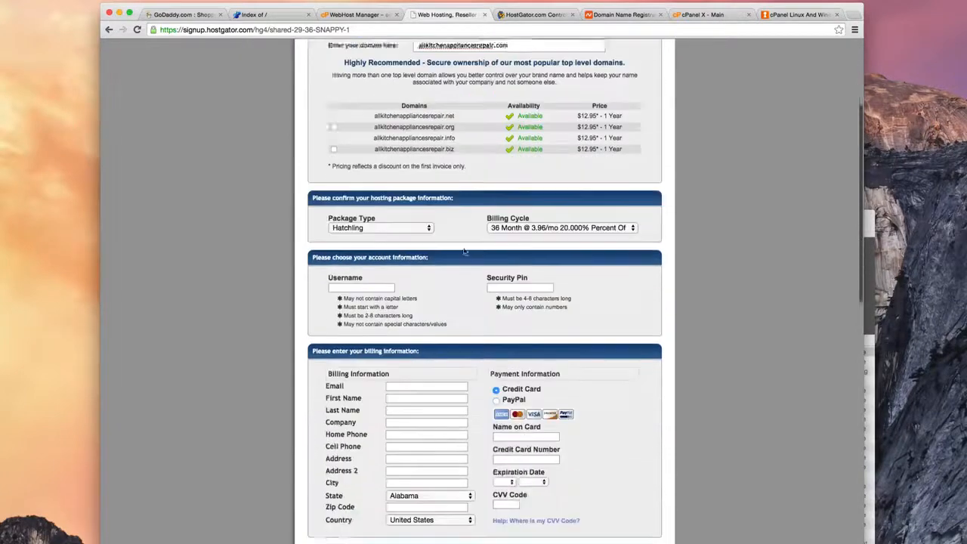
pyautogui.scroll(-3)
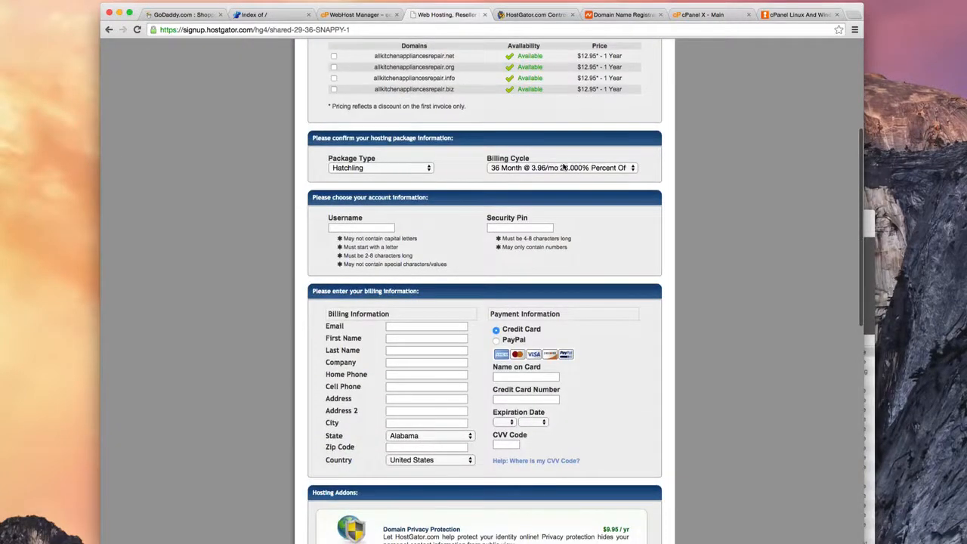
pyautogui.click(561, 167)
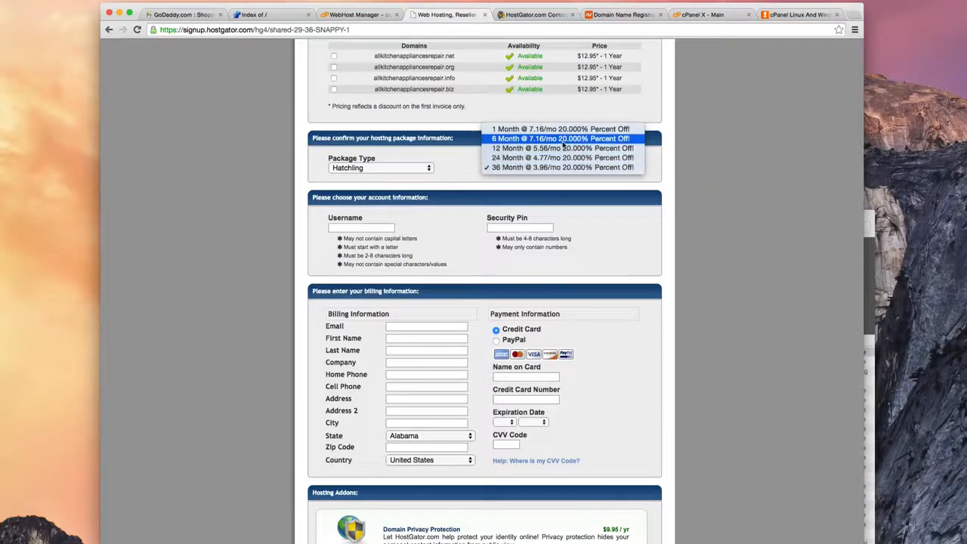
pyautogui.click(561, 138)
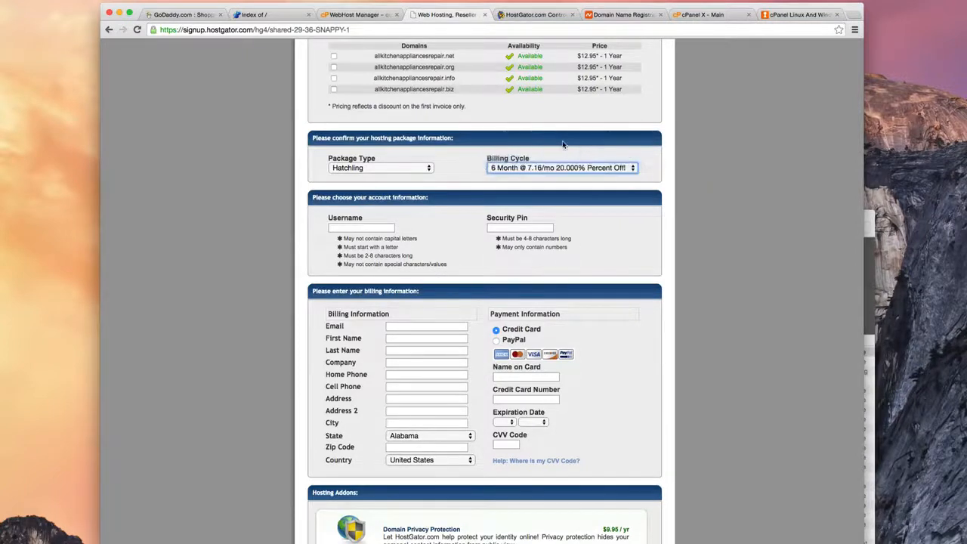
pyautogui.click(562, 167)
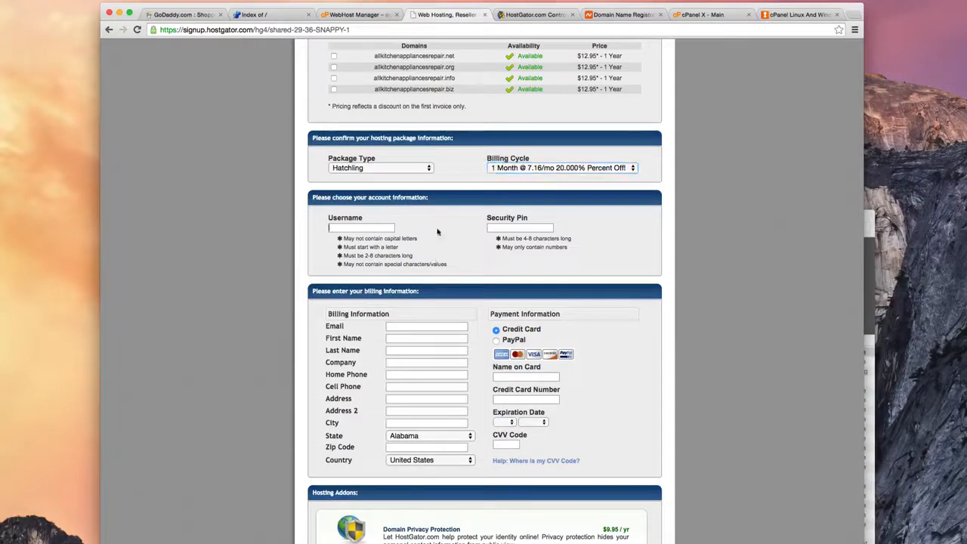
pyautogui.scroll(-3)
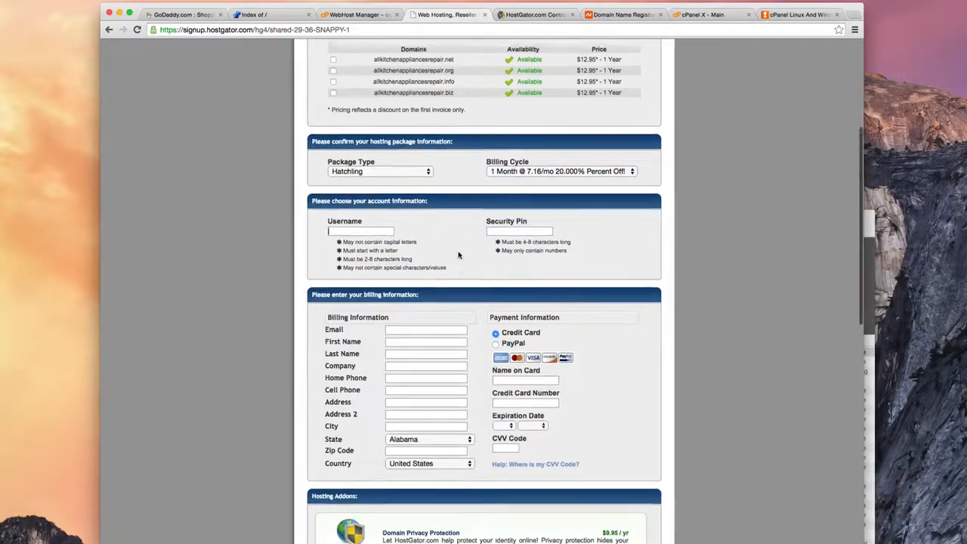
pyautogui.scroll(-3)
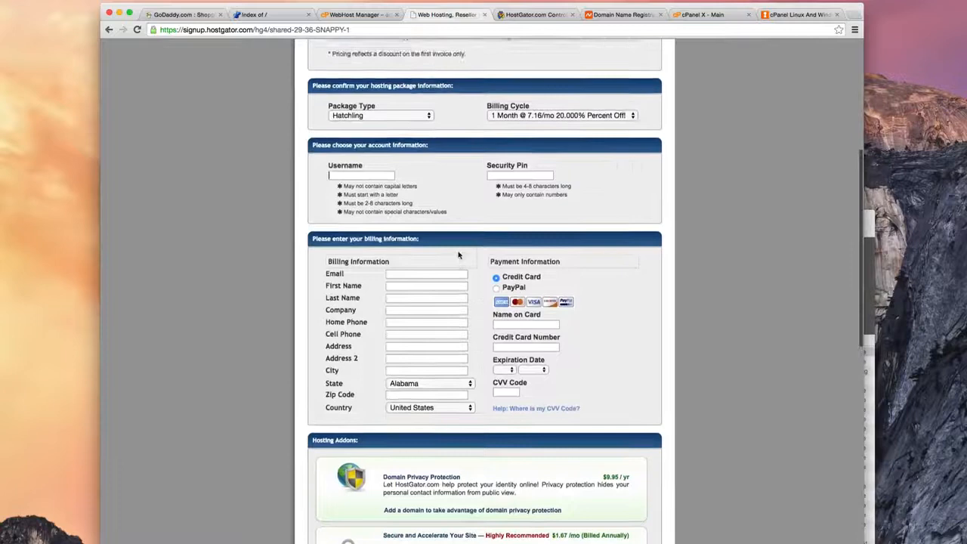
pyautogui.scroll(3)
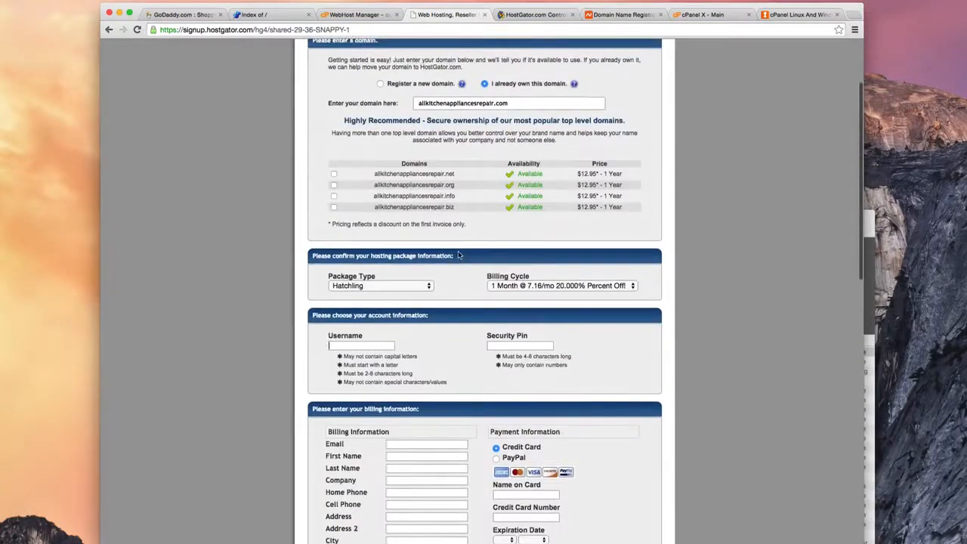
pyautogui.scroll(3)
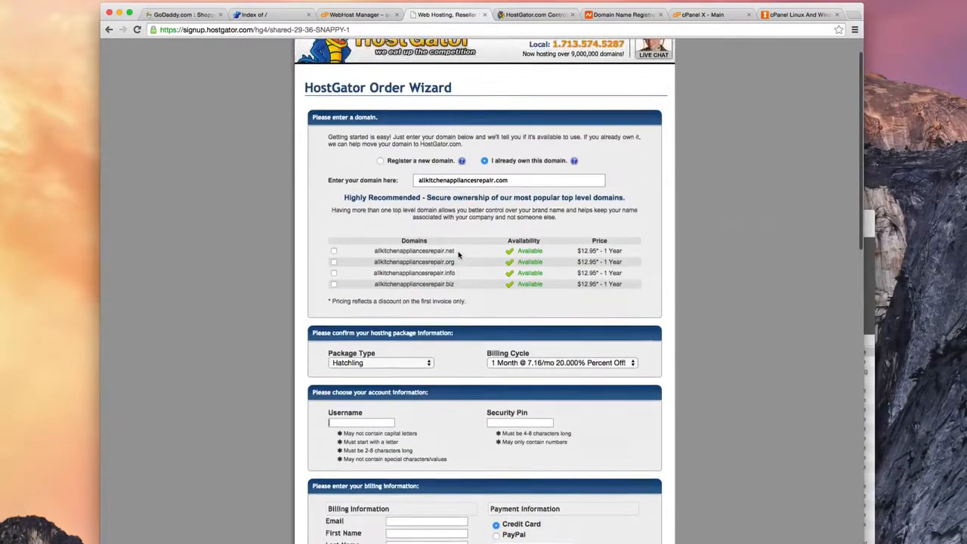
pyautogui.scroll(3)
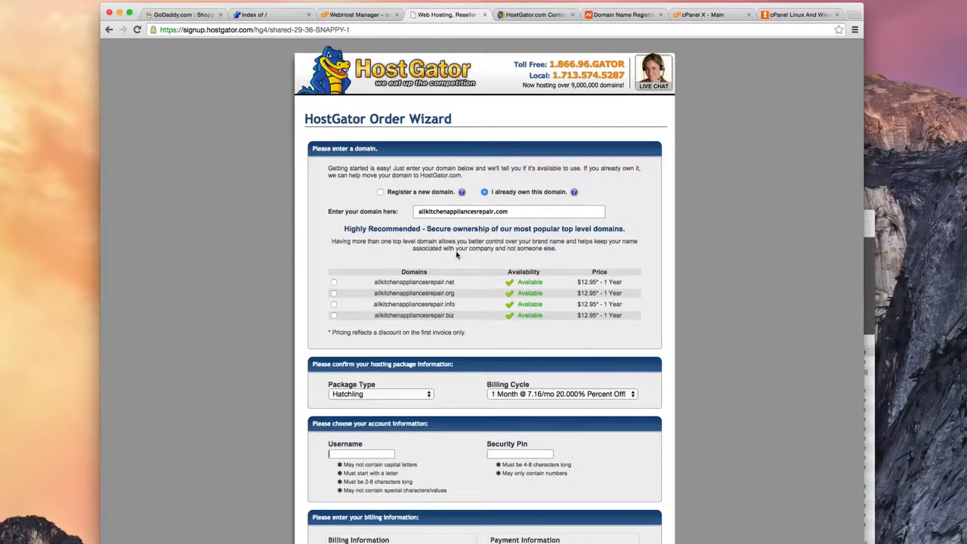
pyautogui.scroll(-3)
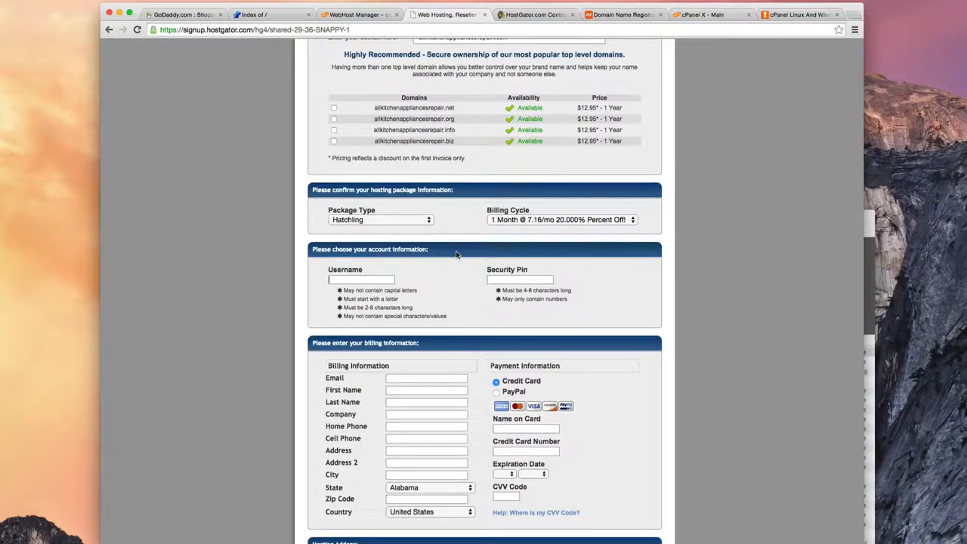
pyautogui.scroll(3)
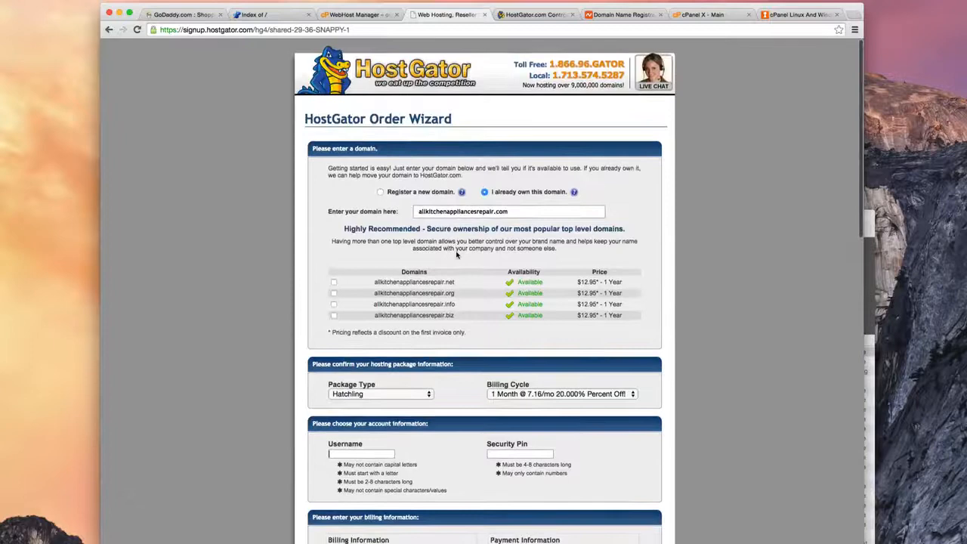
pyautogui.scroll(-3)
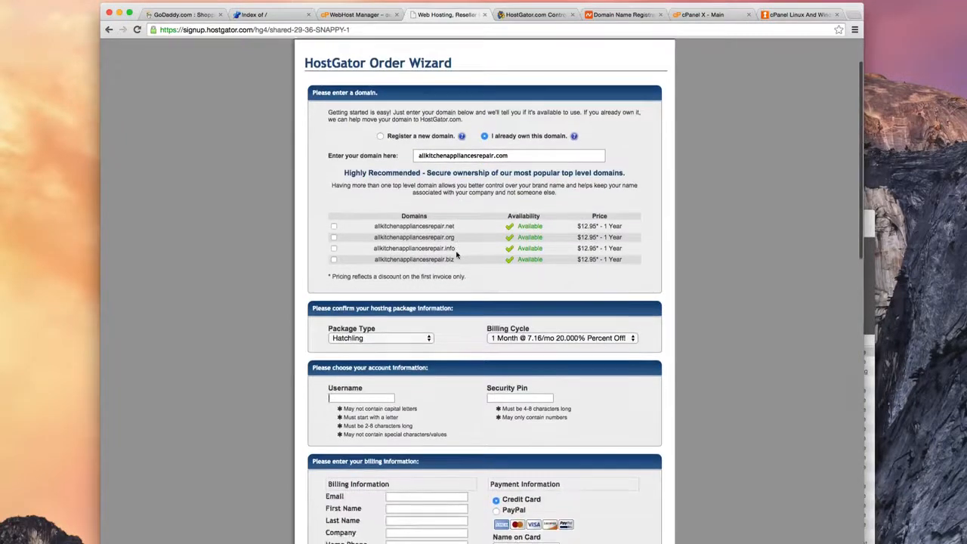
pyautogui.scroll(-3)
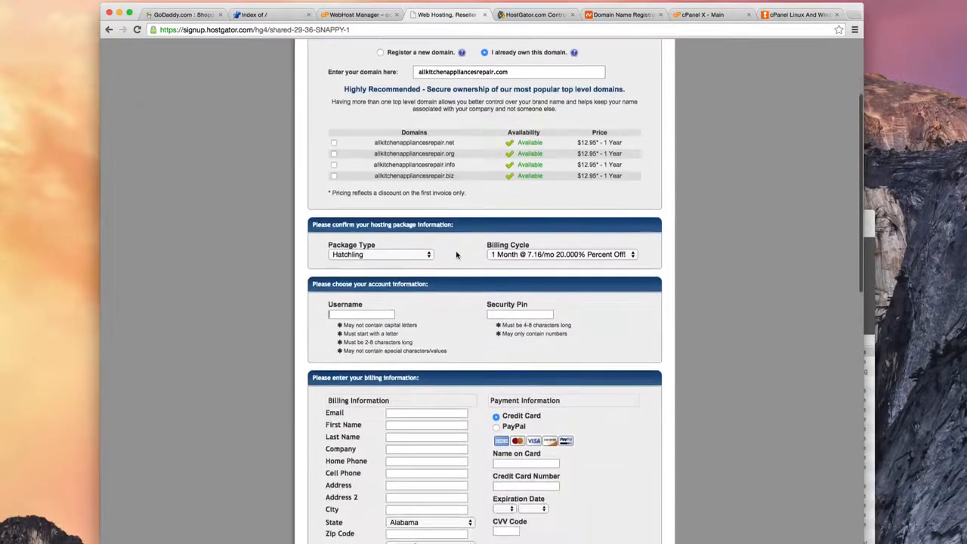
pyautogui.scroll(-3)
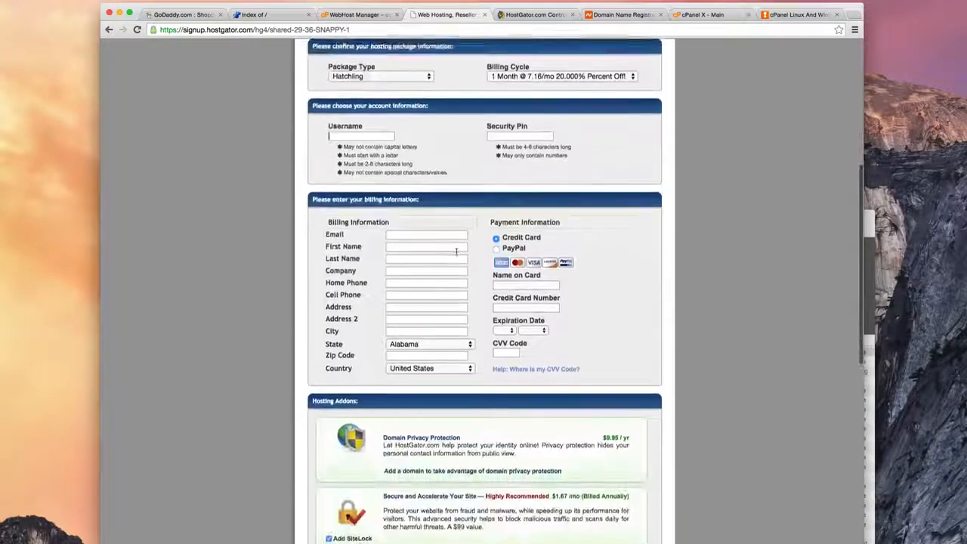
pyautogui.scroll(-3)
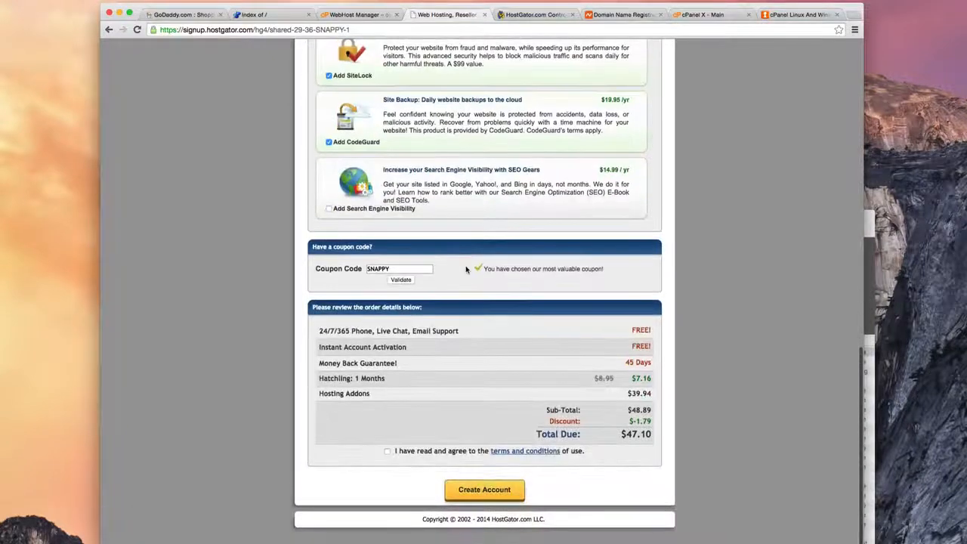
pyautogui.moveTo(480, 331)
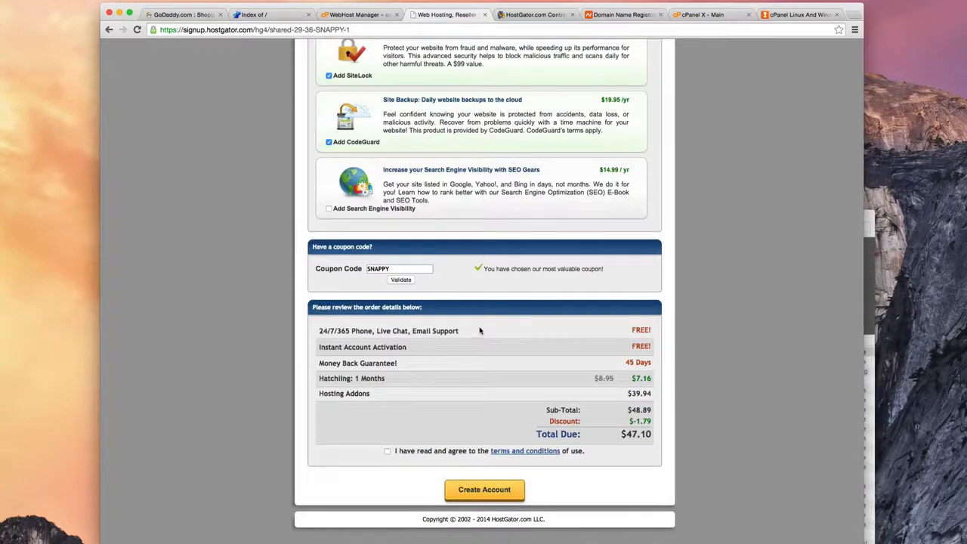
pyautogui.scroll(3)
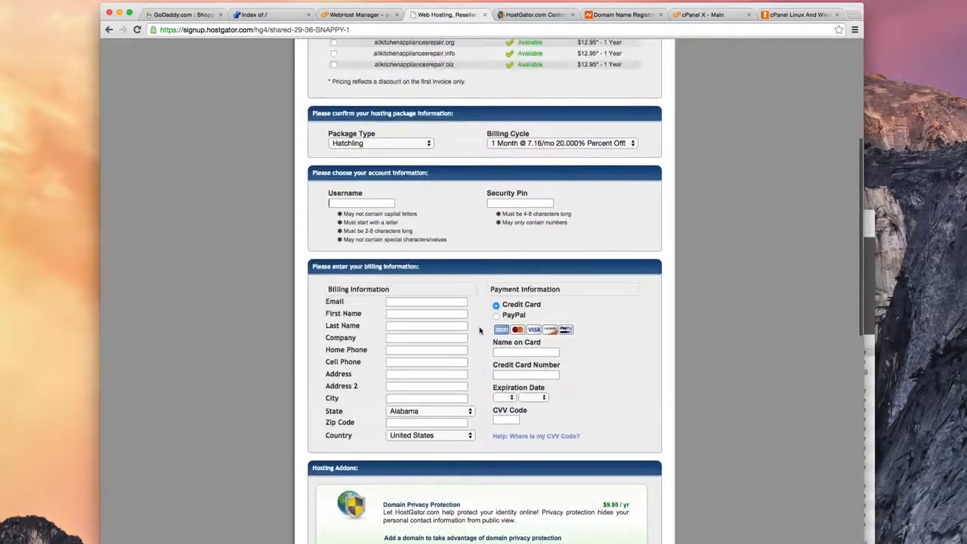
pyautogui.scroll(3)
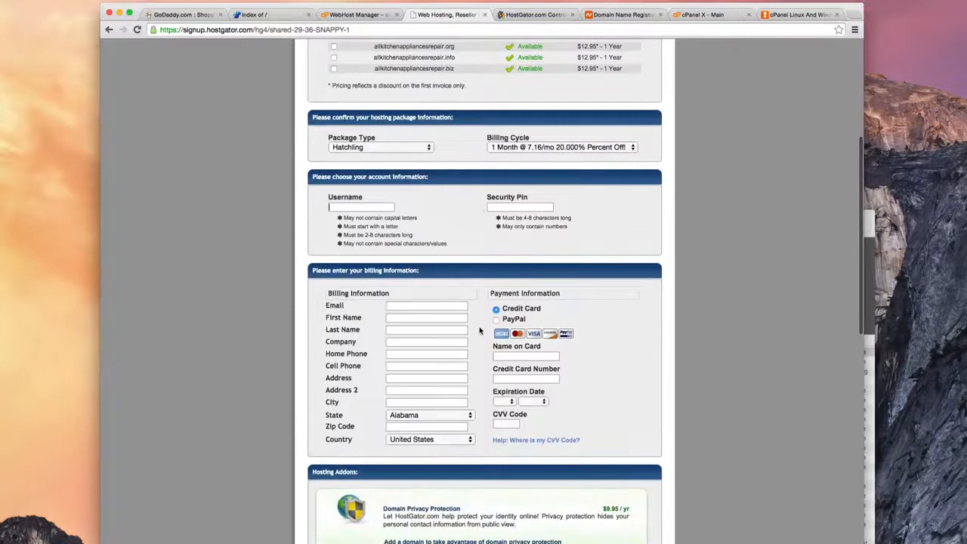
pyautogui.scroll(-3)
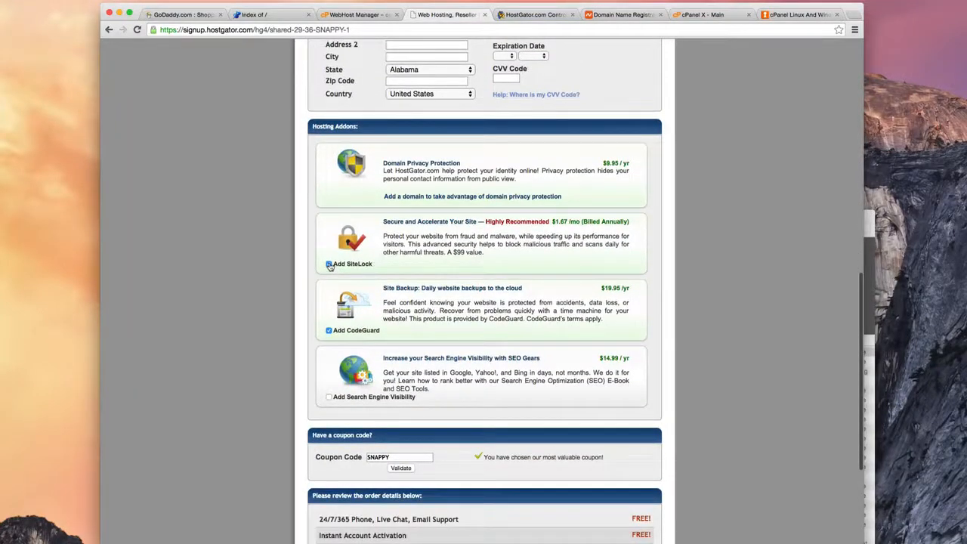
# Untick the SiteLock and CodeGuard add-ons and review the $7.16 order total
pyautogui.click(328, 264)
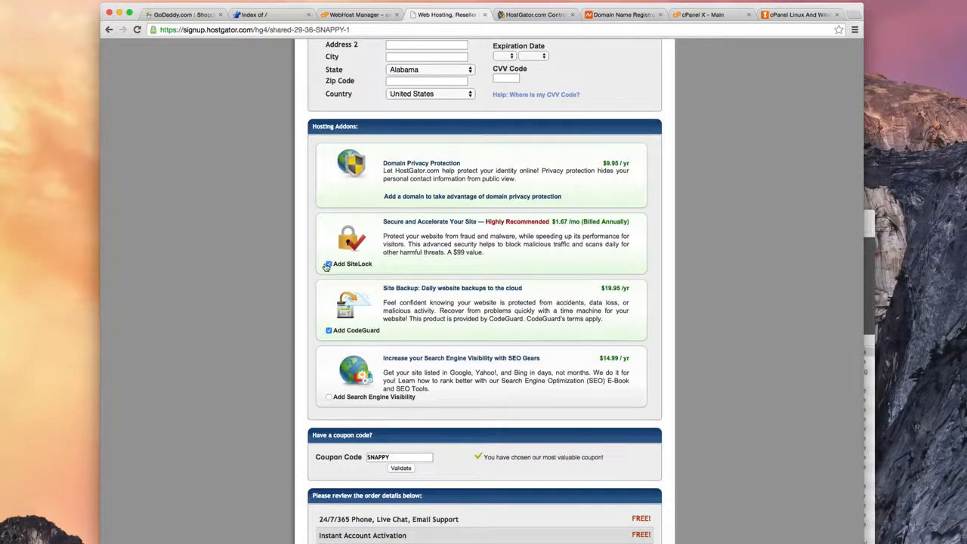
pyautogui.click(328, 263)
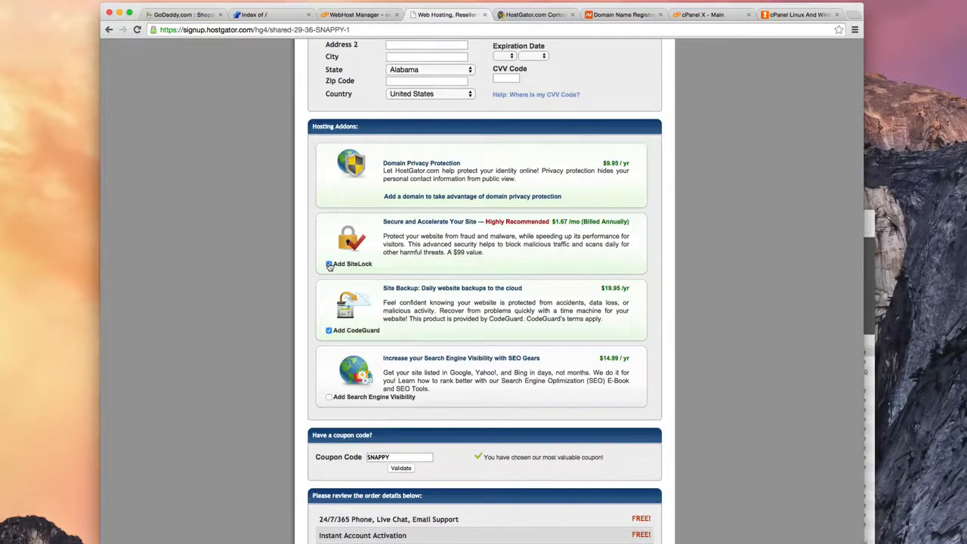
pyautogui.click(329, 263)
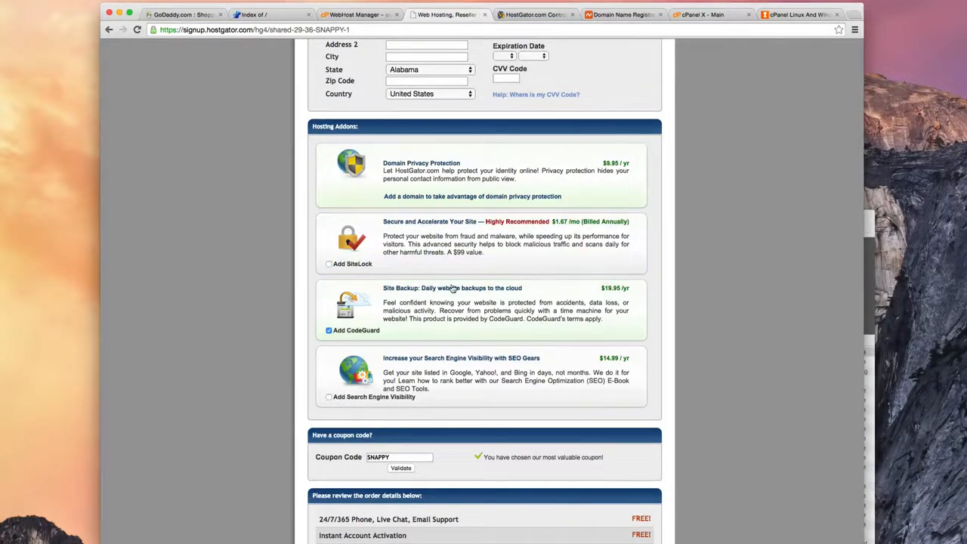
pyautogui.moveTo(637, 293)
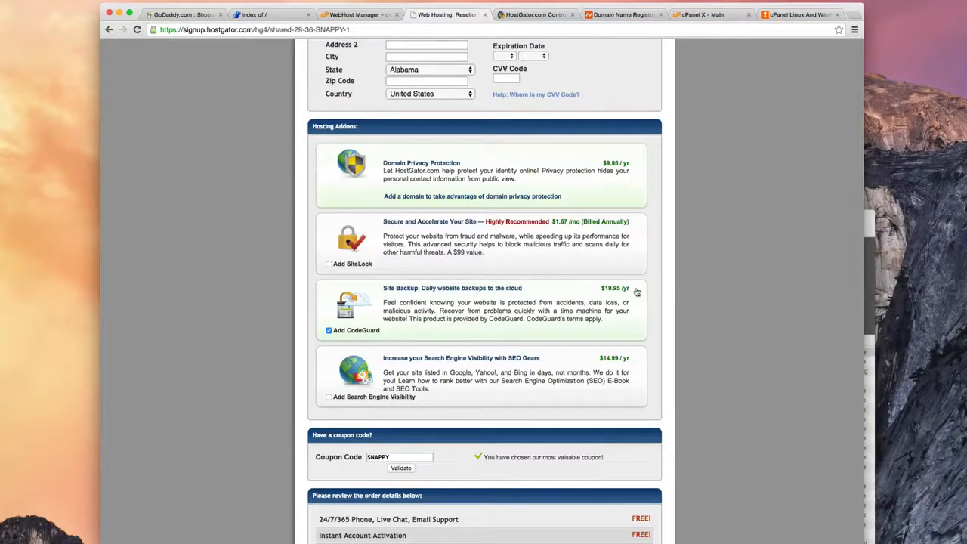
pyautogui.click(329, 330)
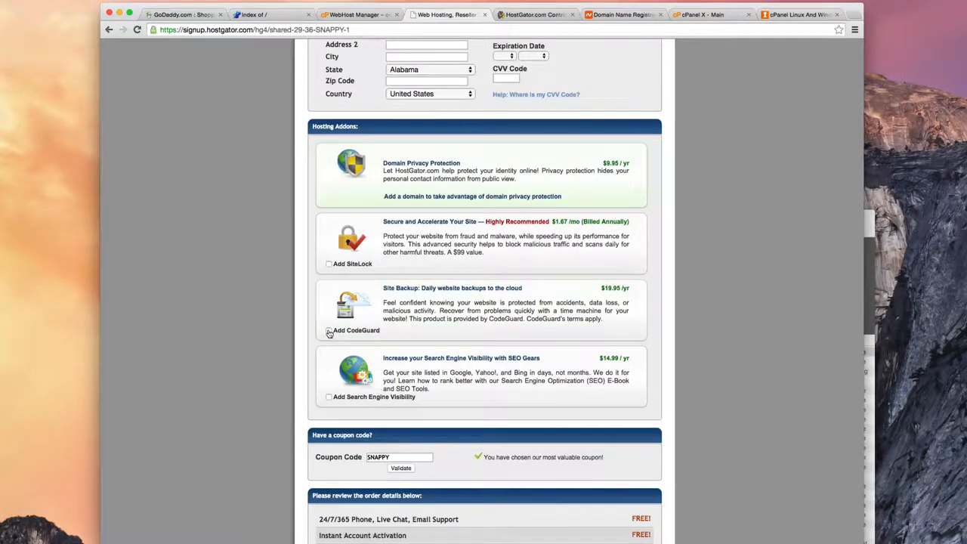
pyautogui.scroll(-3)
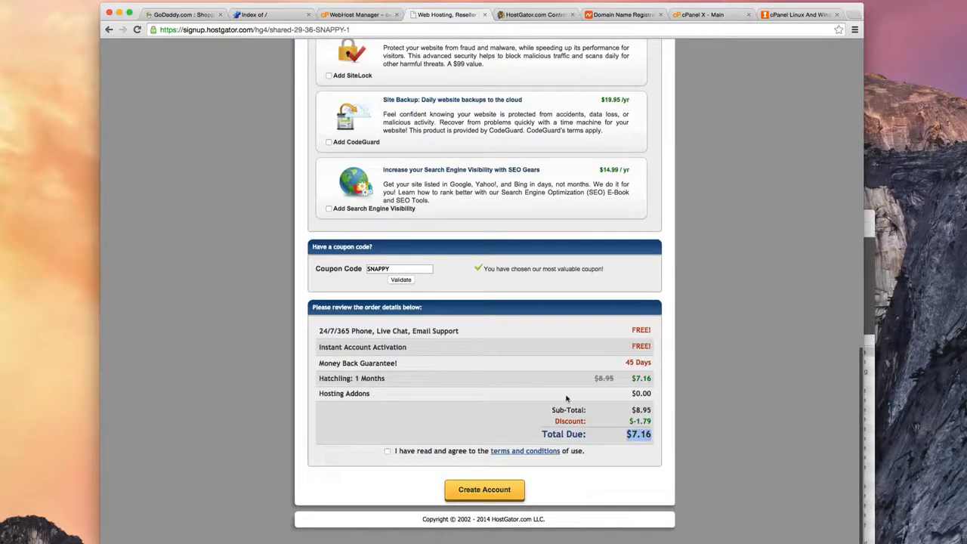
pyautogui.scroll(3)
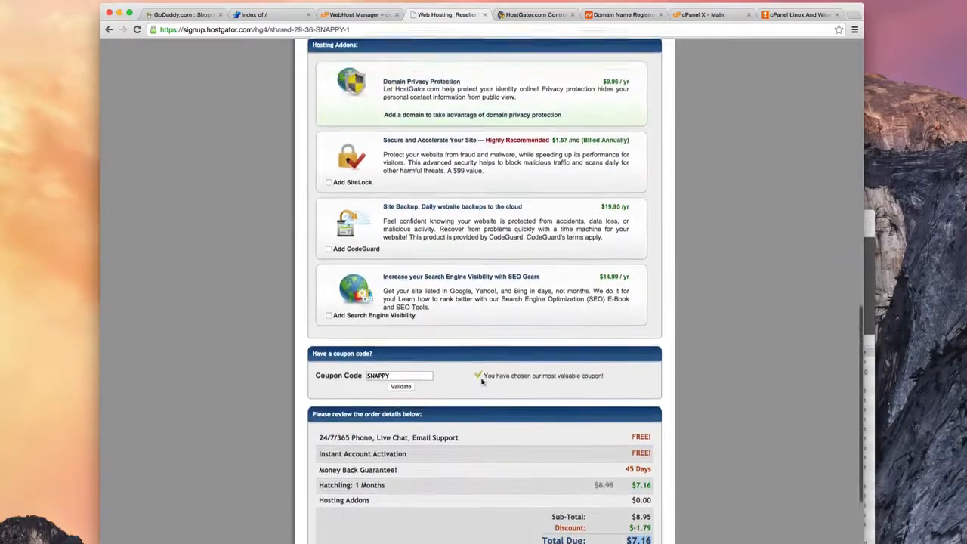
pyautogui.scroll(3)
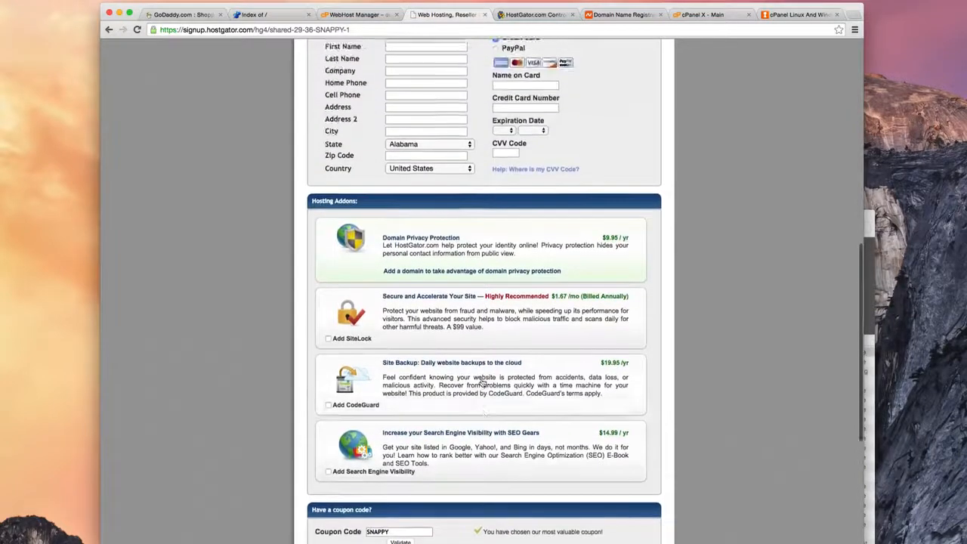
pyautogui.scroll(-3)
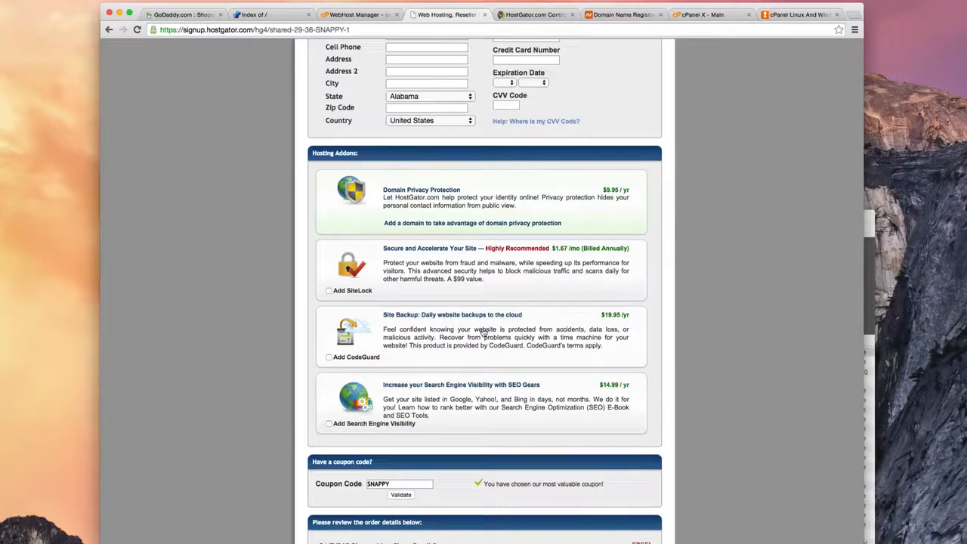
pyautogui.scroll(3)
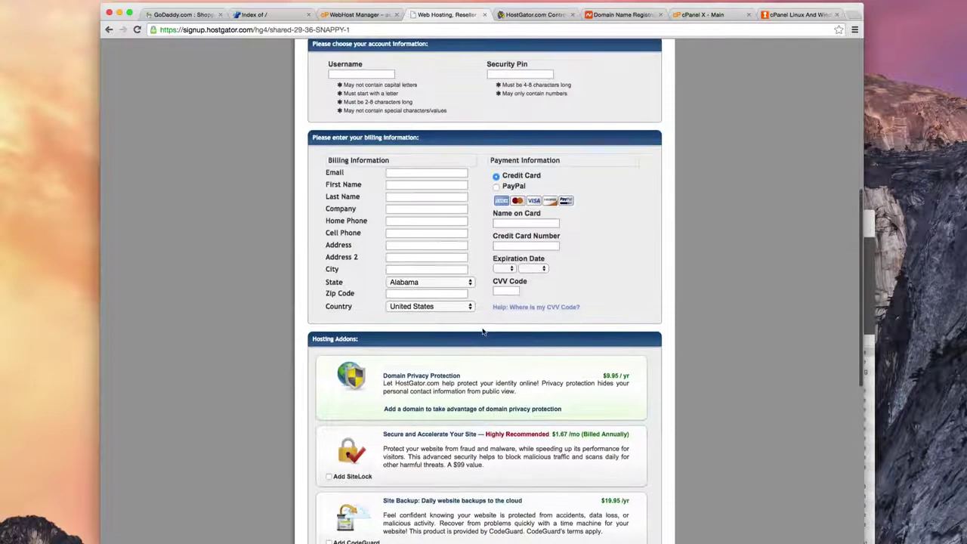
pyautogui.scroll(-3)
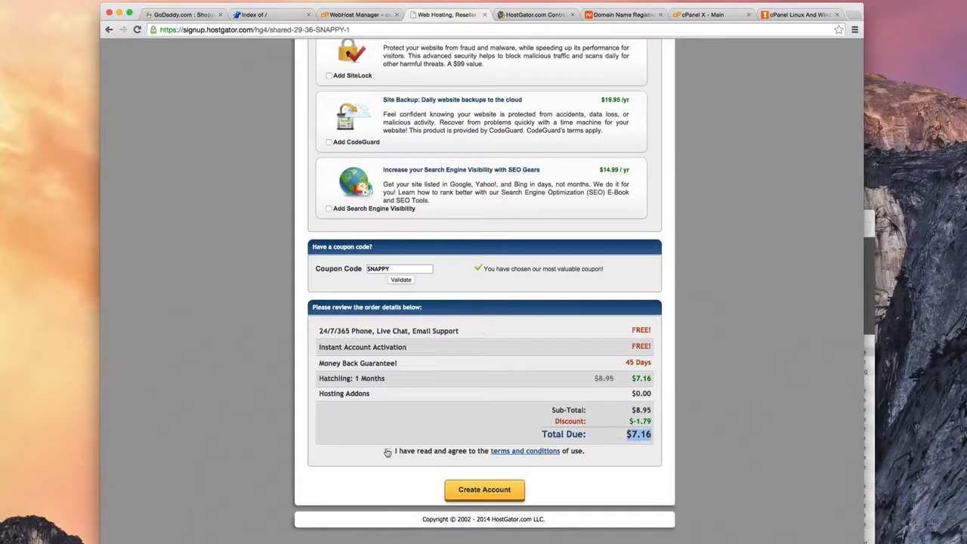
pyautogui.click(388, 451)
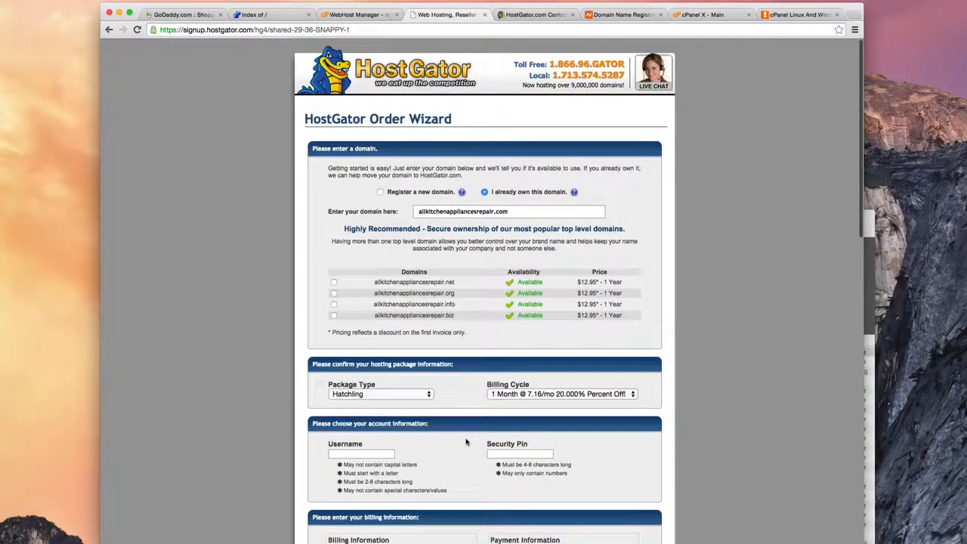
pyautogui.moveTo(462, 440)
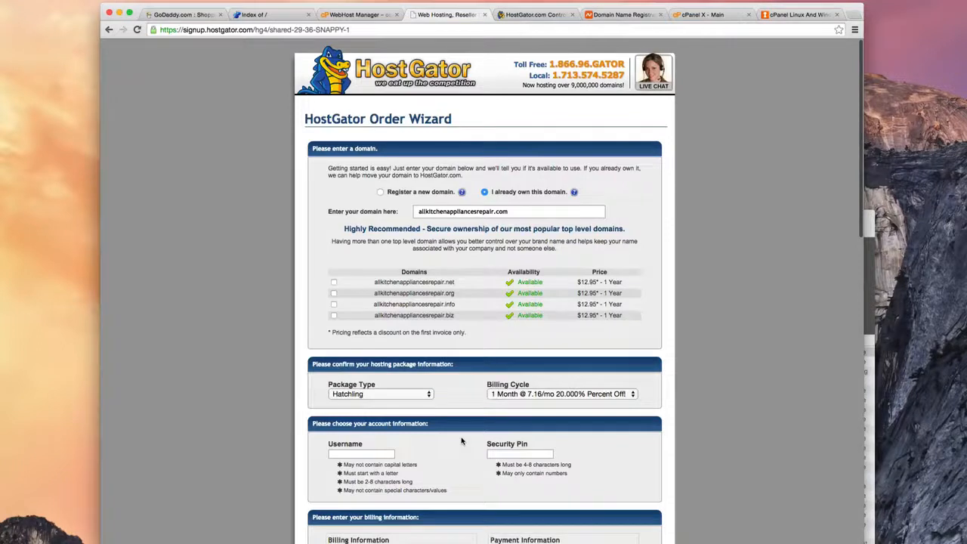
pyautogui.moveTo(457, 430)
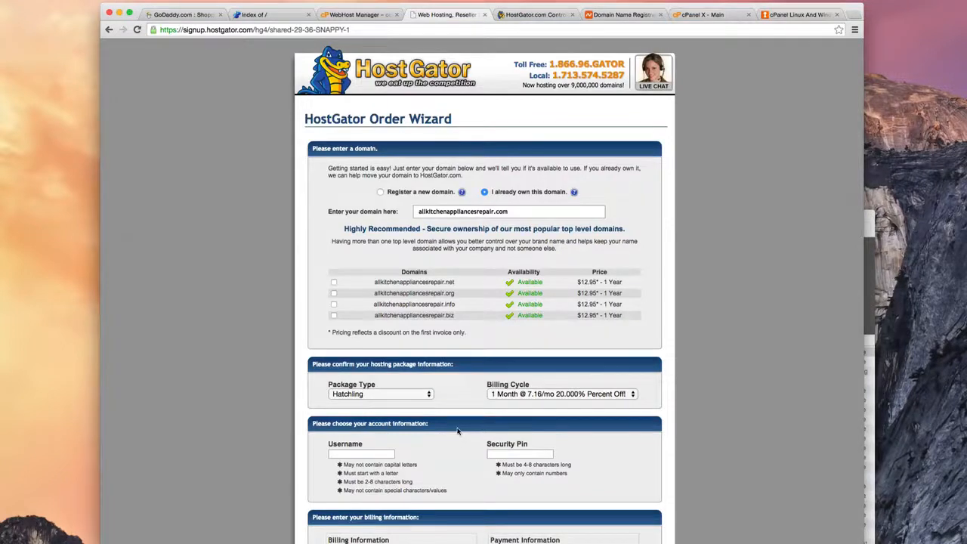